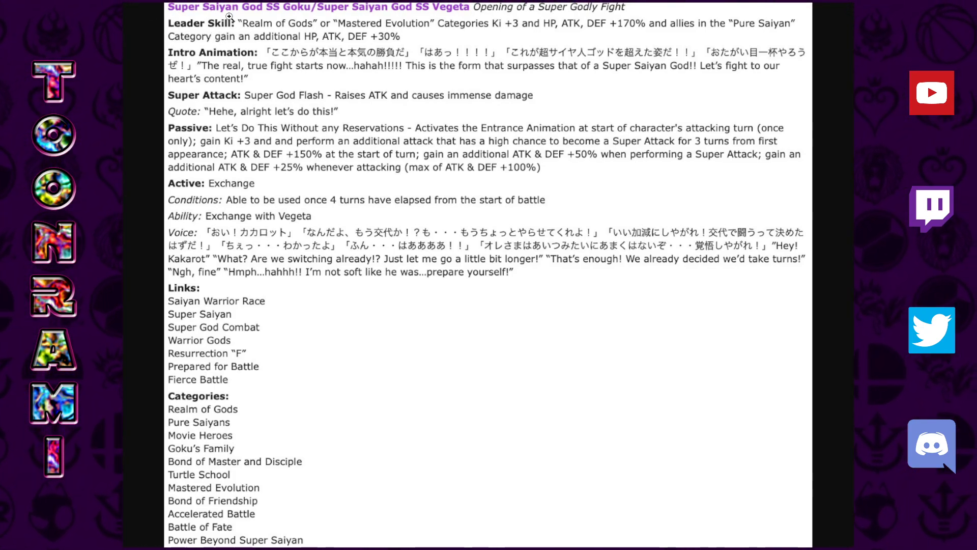
mouse_move(307, 36)
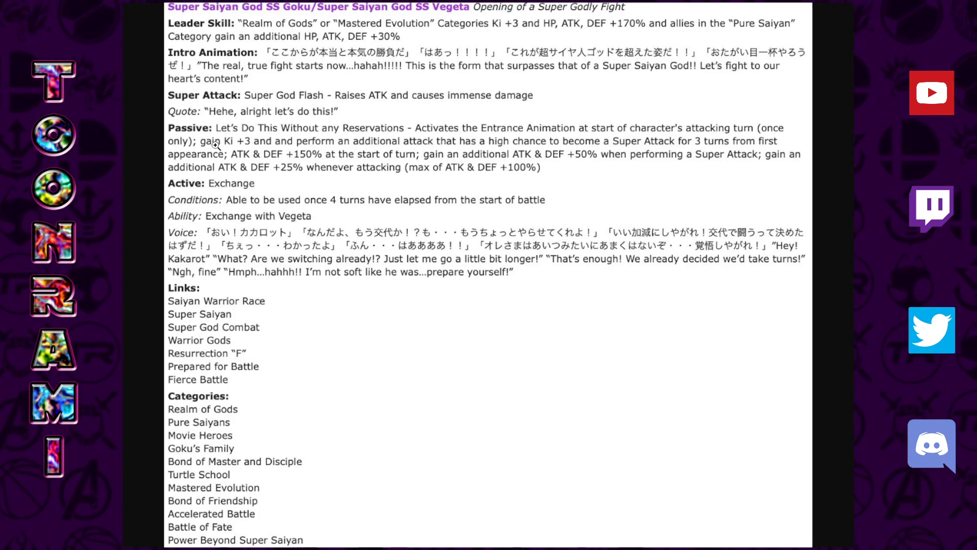
mouse_move(453, 150)
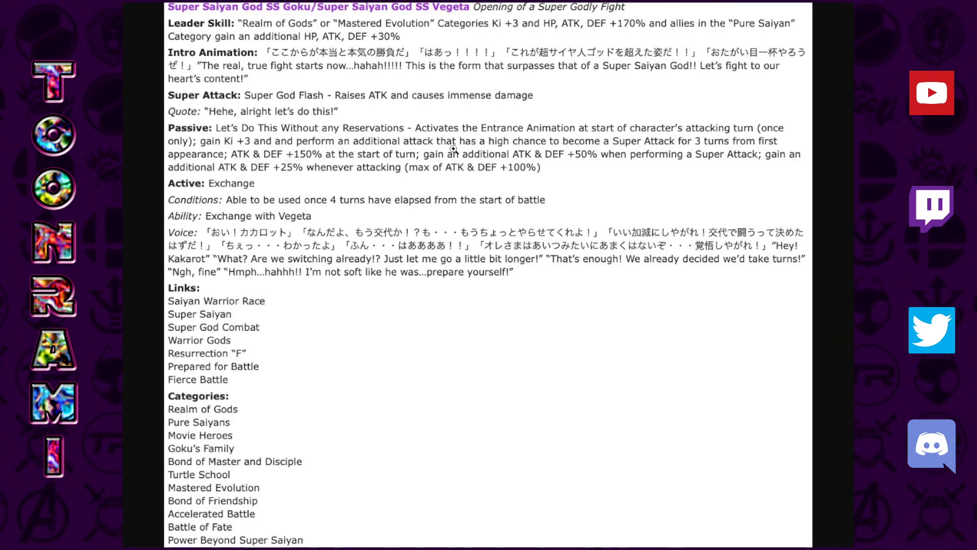
mouse_move(673, 149)
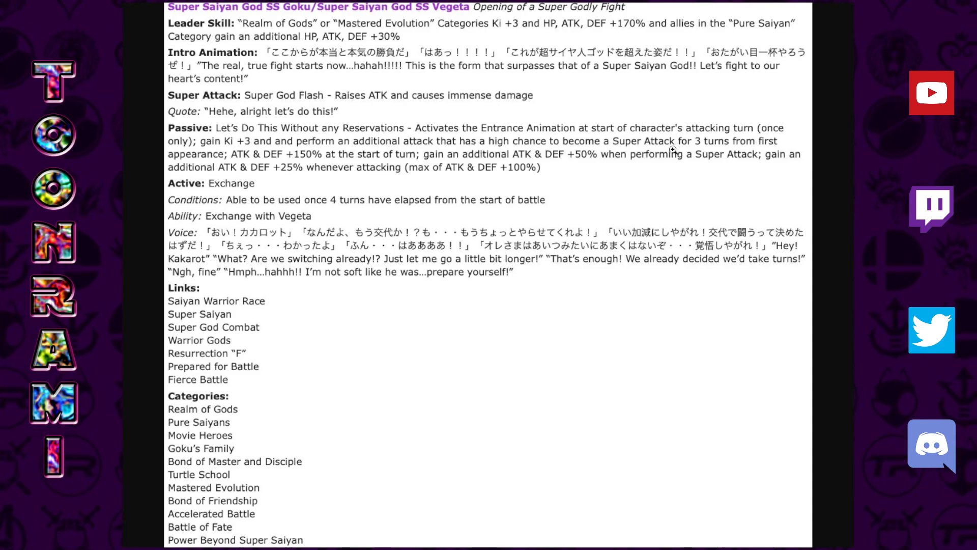
mouse_move(455, 156)
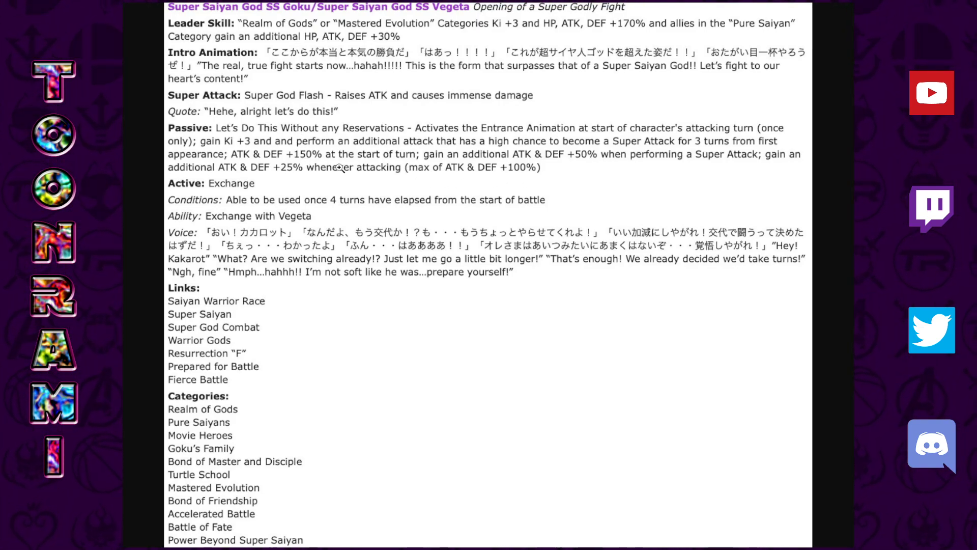
mouse_move(362, 163)
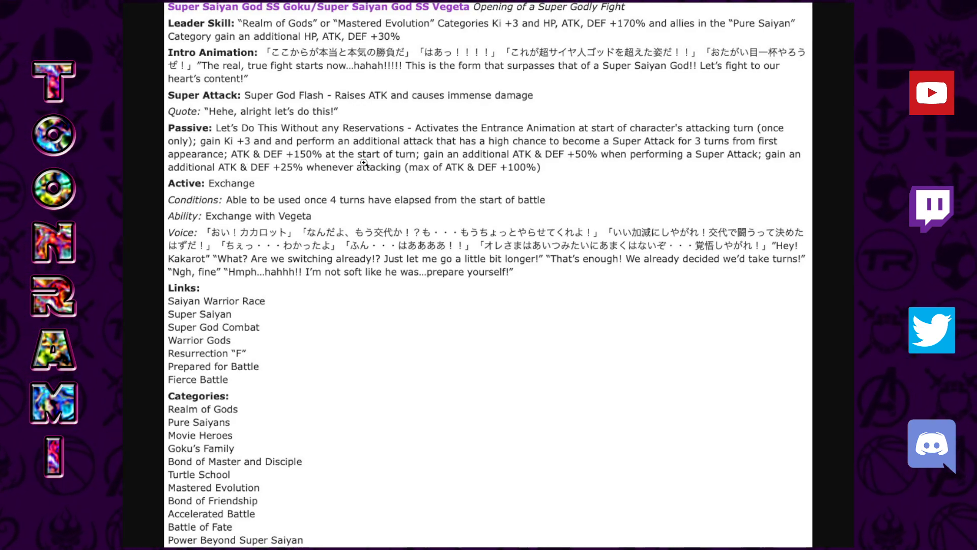
mouse_move(335, 159)
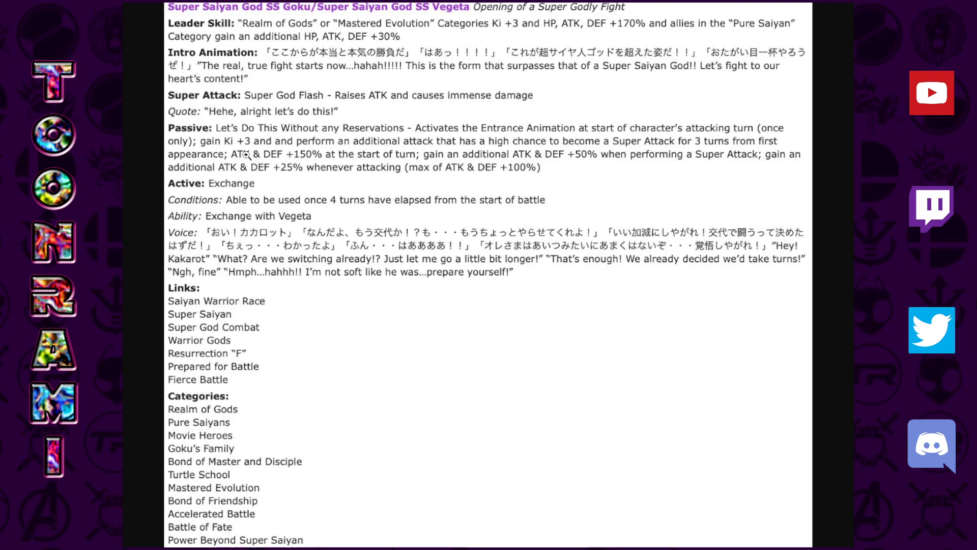
mouse_move(306, 157)
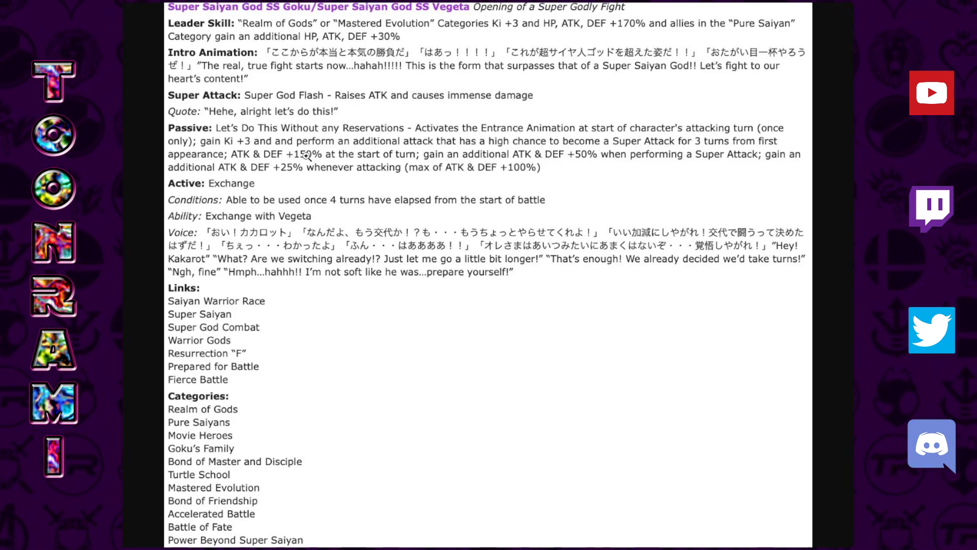
mouse_move(460, 165)
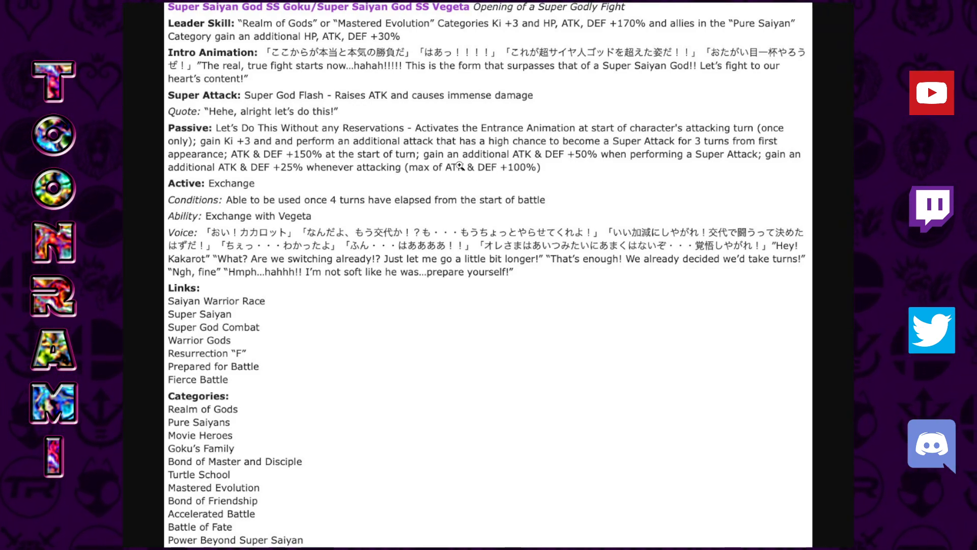
mouse_move(242, 191)
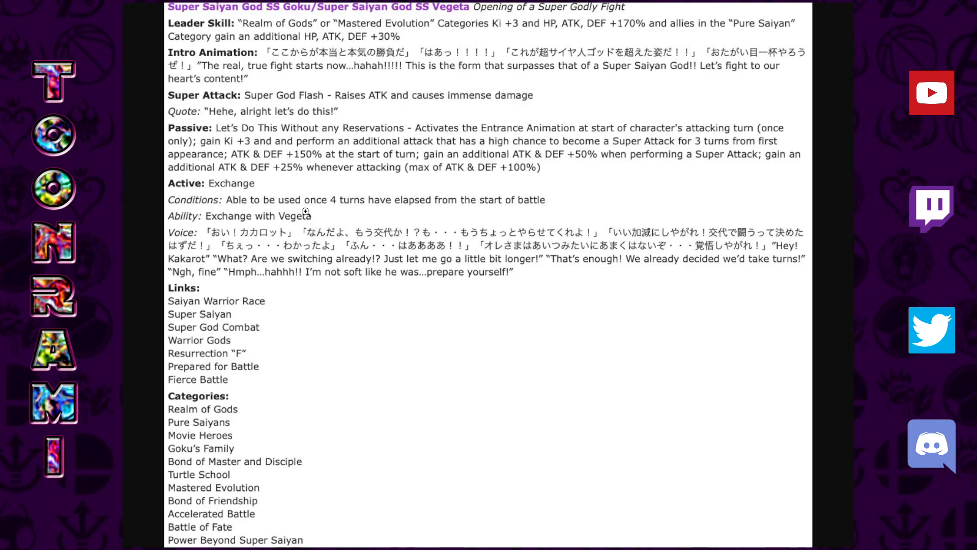
mouse_move(277, 182)
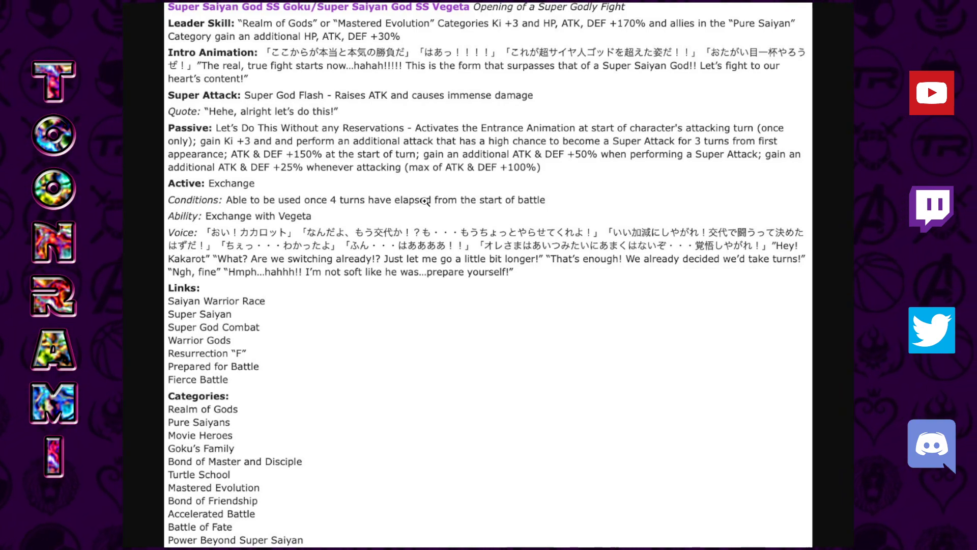
mouse_move(209, 304)
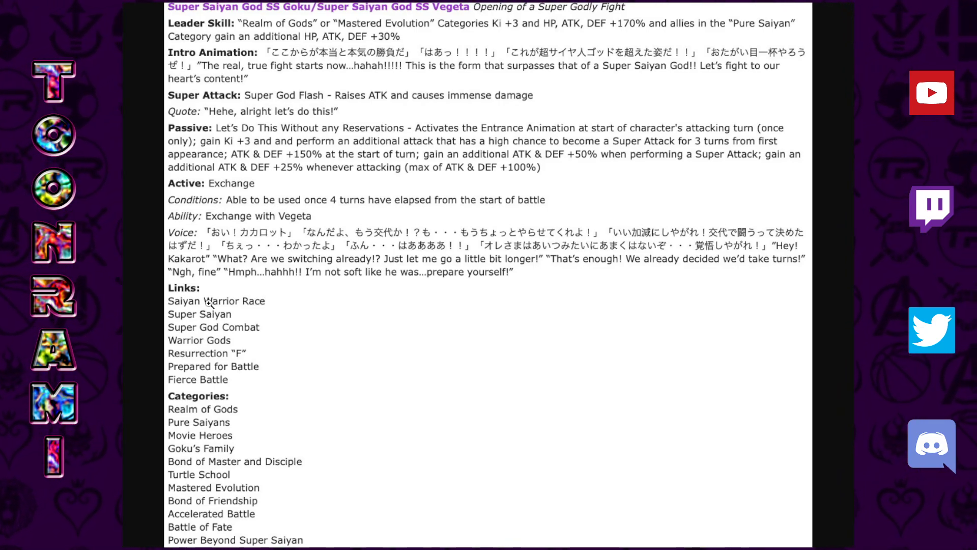
Scroll to the Super Saiyan God SS Vegeta section showing super attack and passive.
scroll(down, 3)
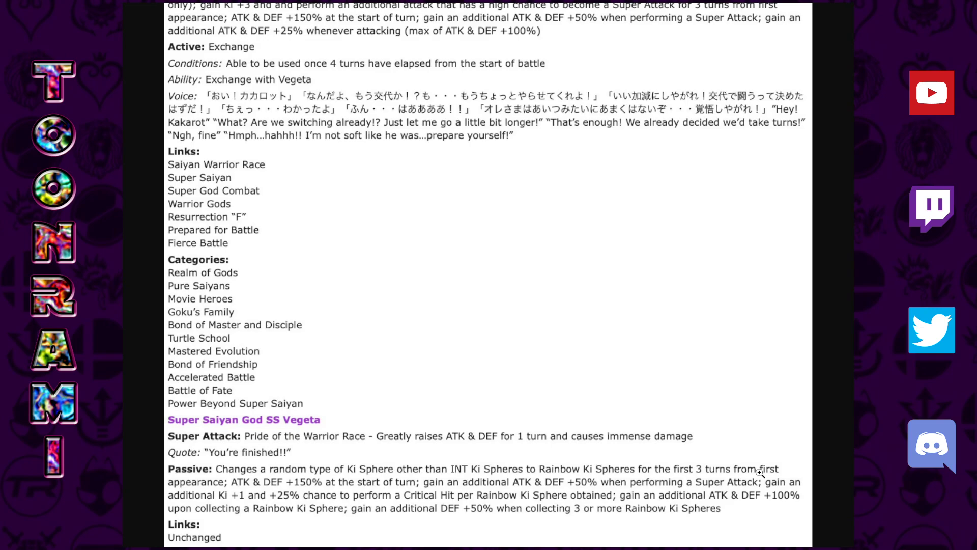
mouse_move(337, 487)
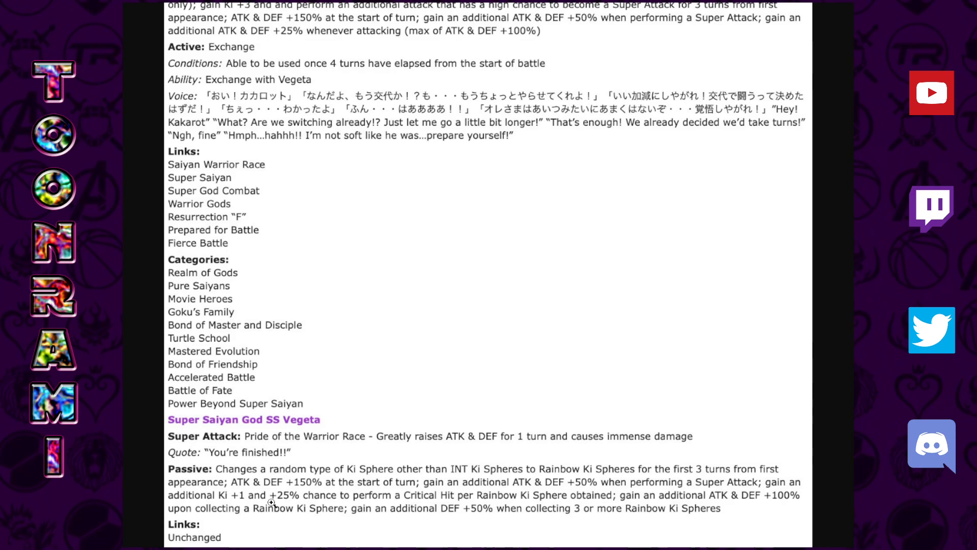
mouse_move(396, 496)
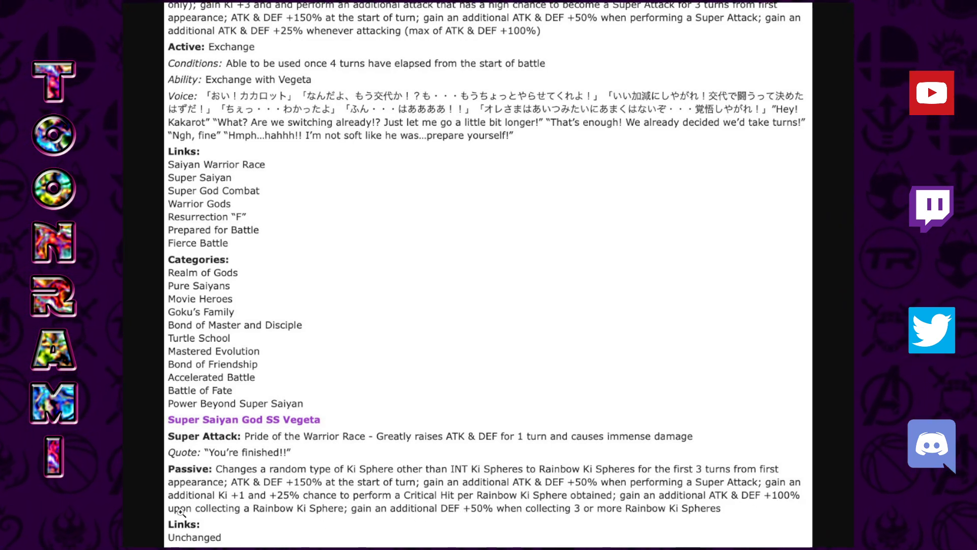
mouse_move(355, 518)
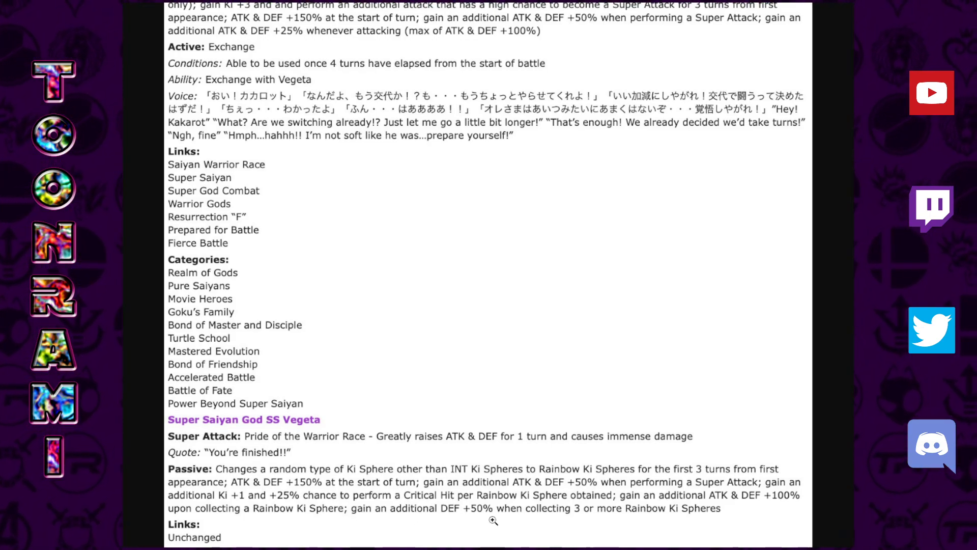
mouse_move(273, 423)
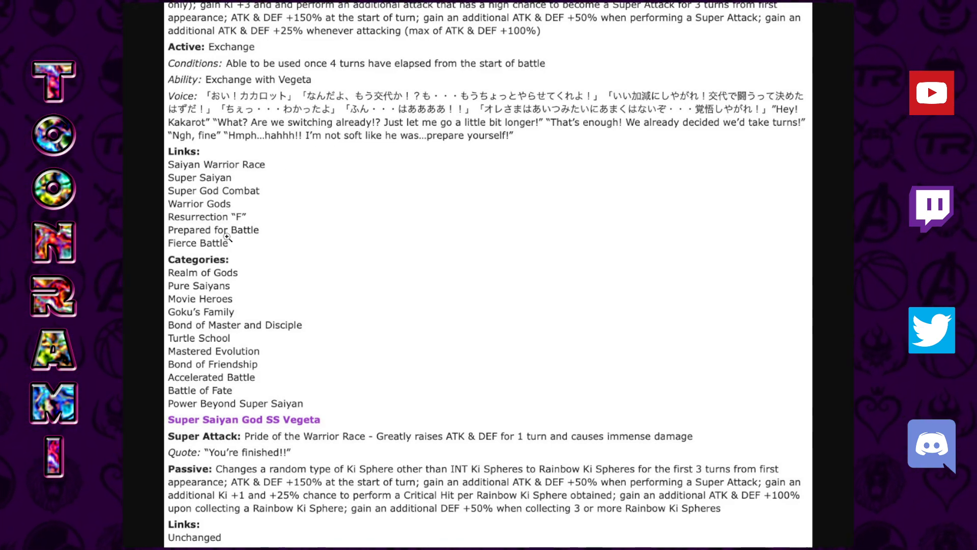
mouse_move(206, 302)
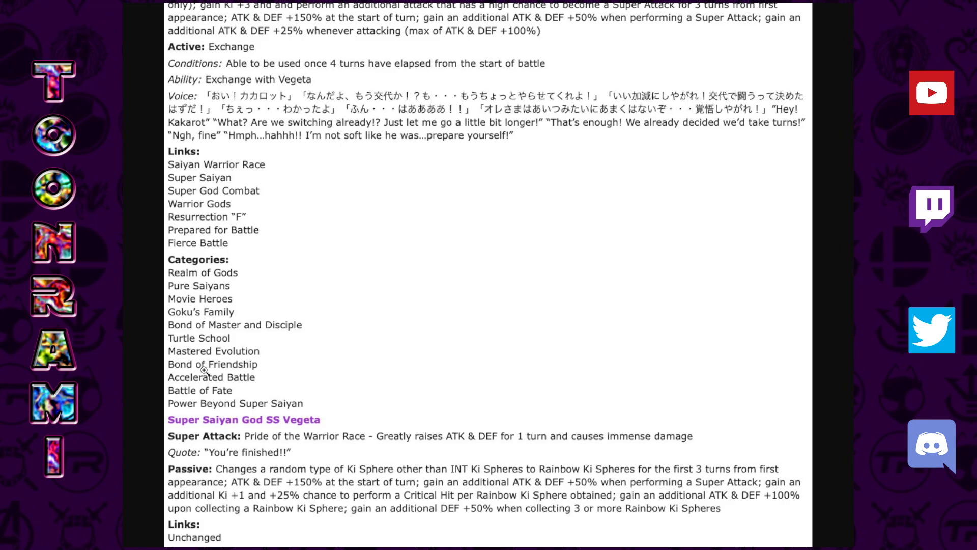
mouse_move(187, 404)
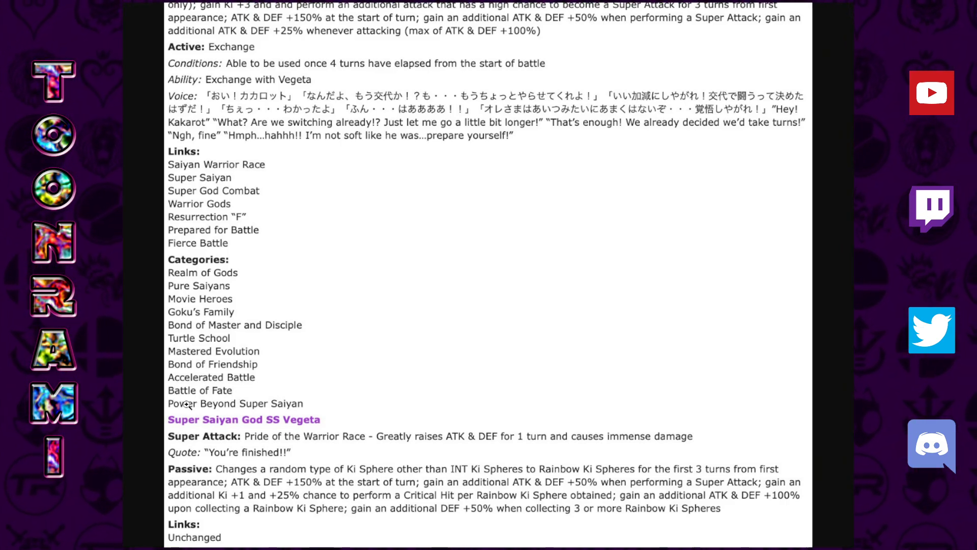
mouse_move(244, 363)
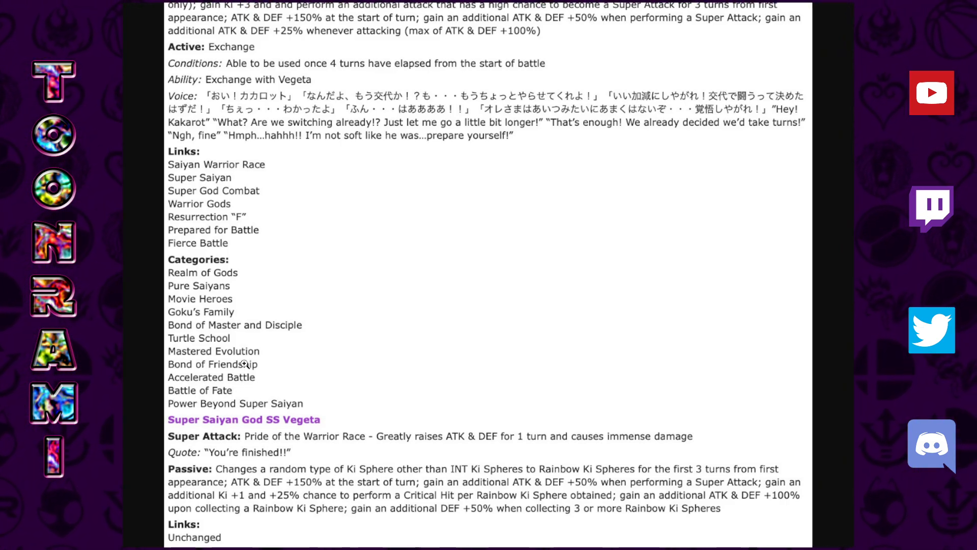
mouse_move(302, 282)
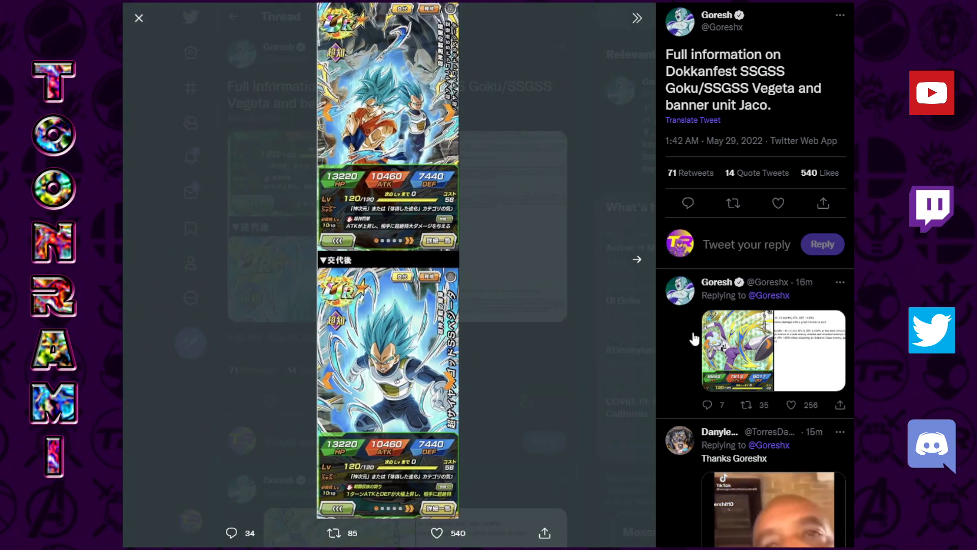
Enlarge the tweet's attached SSGSS Goku and Vegeta card art.
click(636, 259)
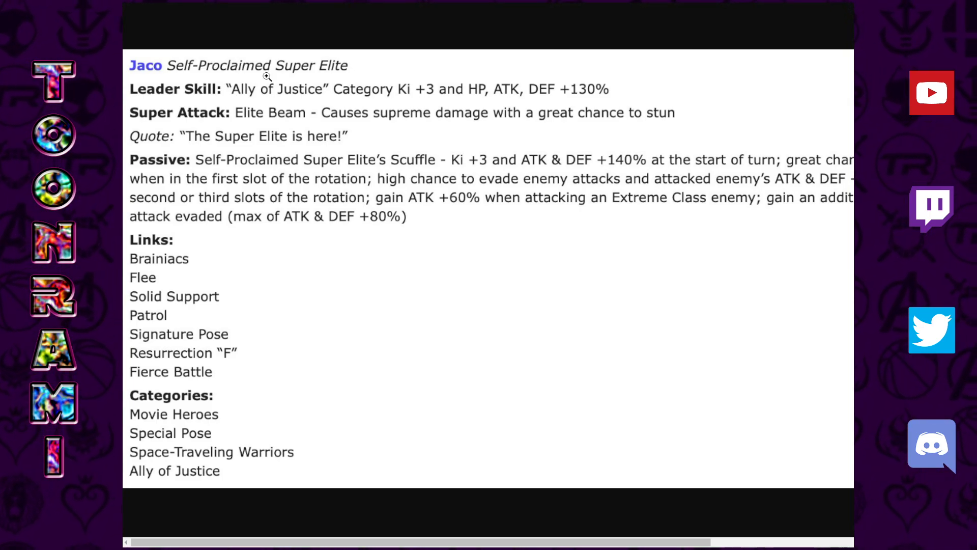
mouse_move(246, 95)
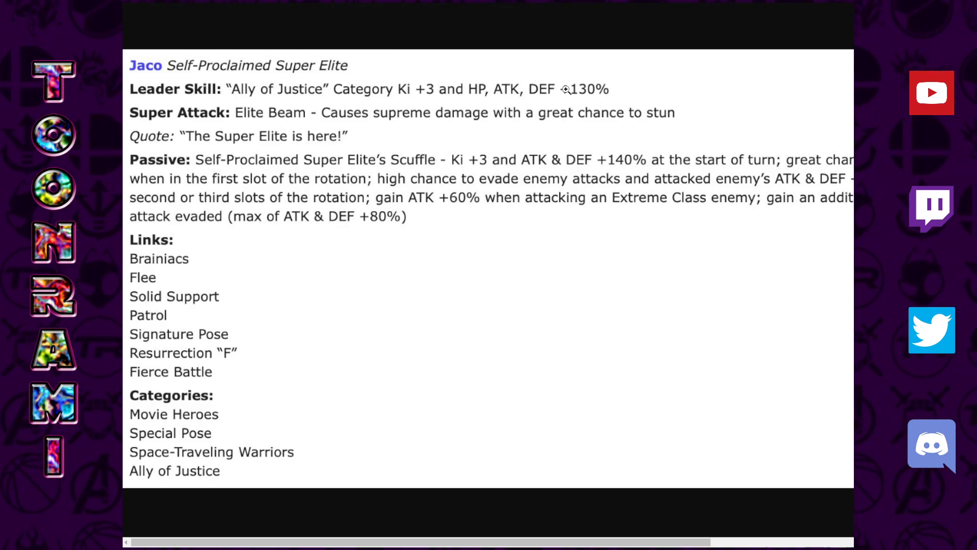
mouse_move(573, 118)
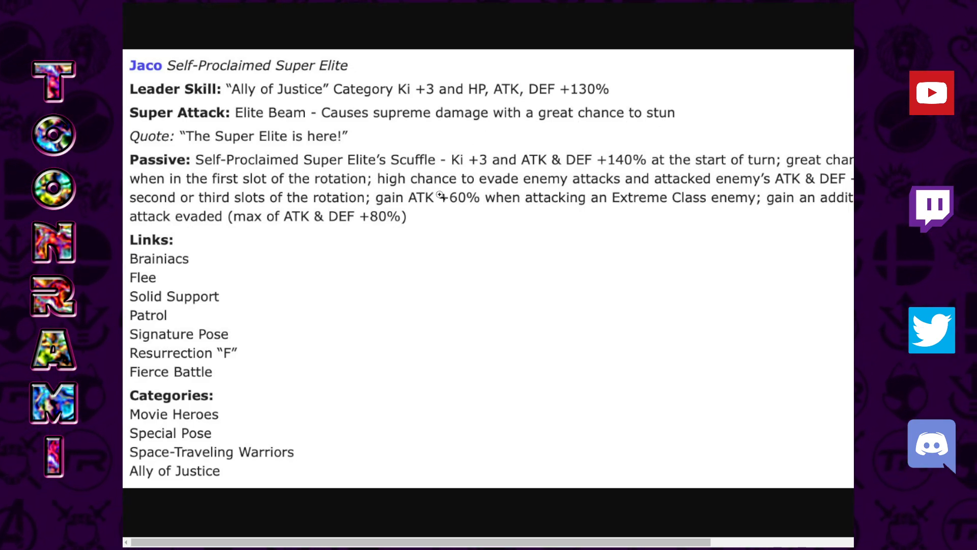
Scroll Jaco's page to his passive with the ATK & DEF +20% per evade boost.
scroll(down, 3)
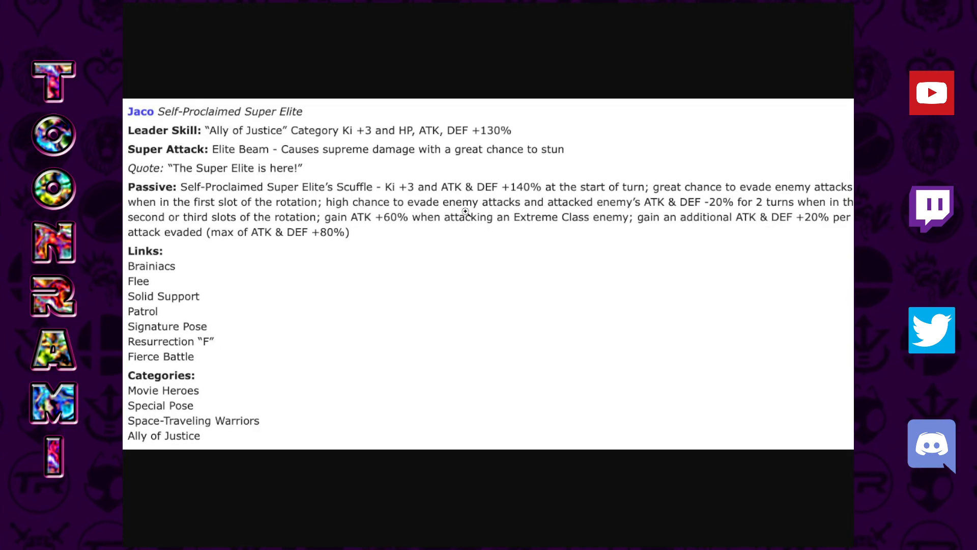
mouse_move(184, 194)
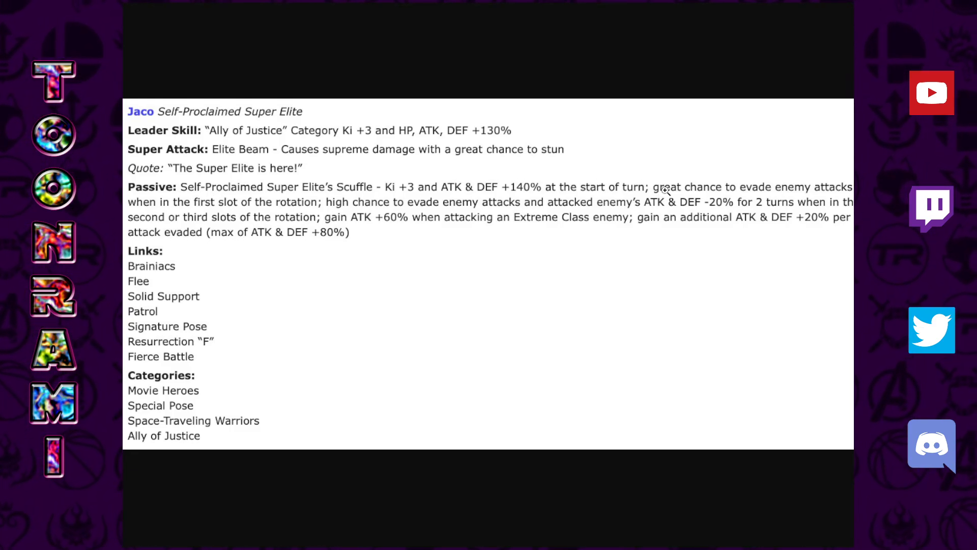
mouse_move(387, 212)
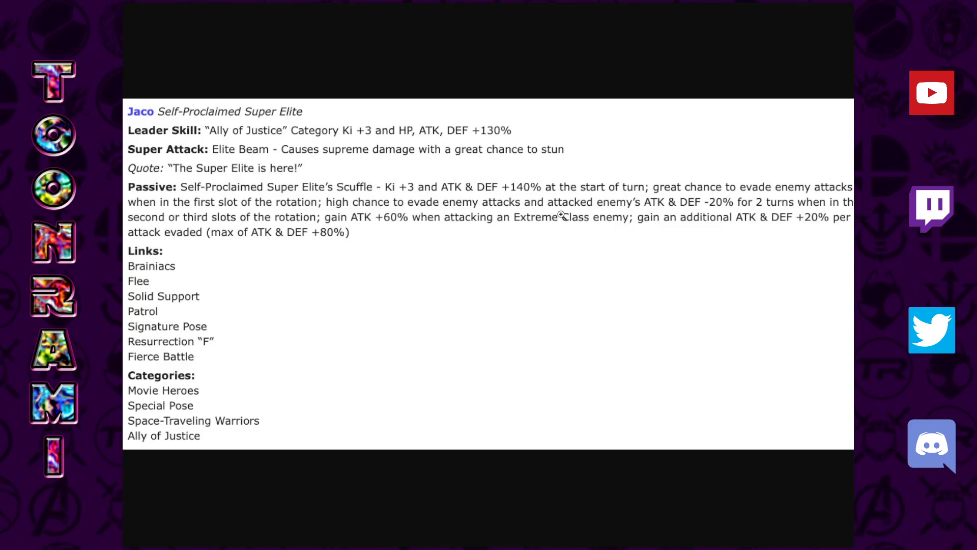
mouse_move(825, 210)
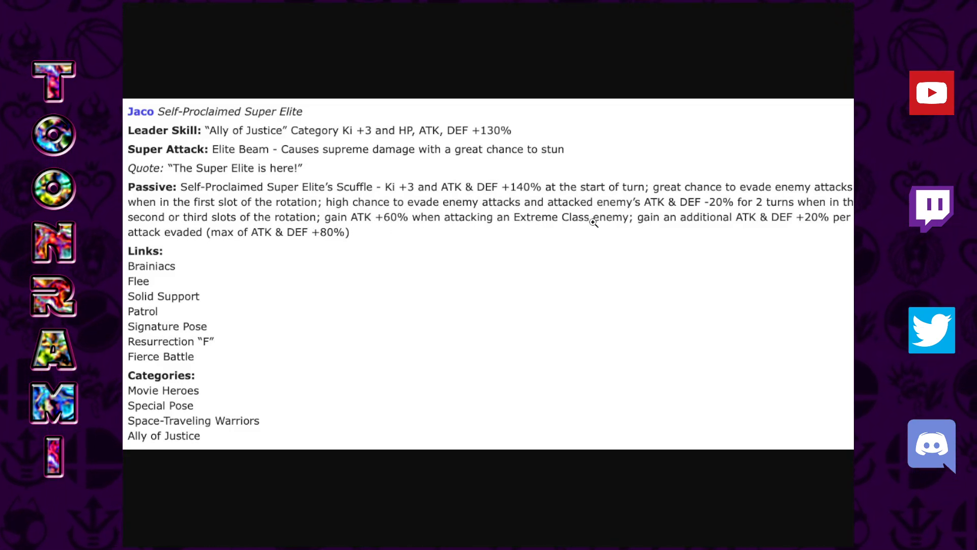
mouse_move(654, 223)
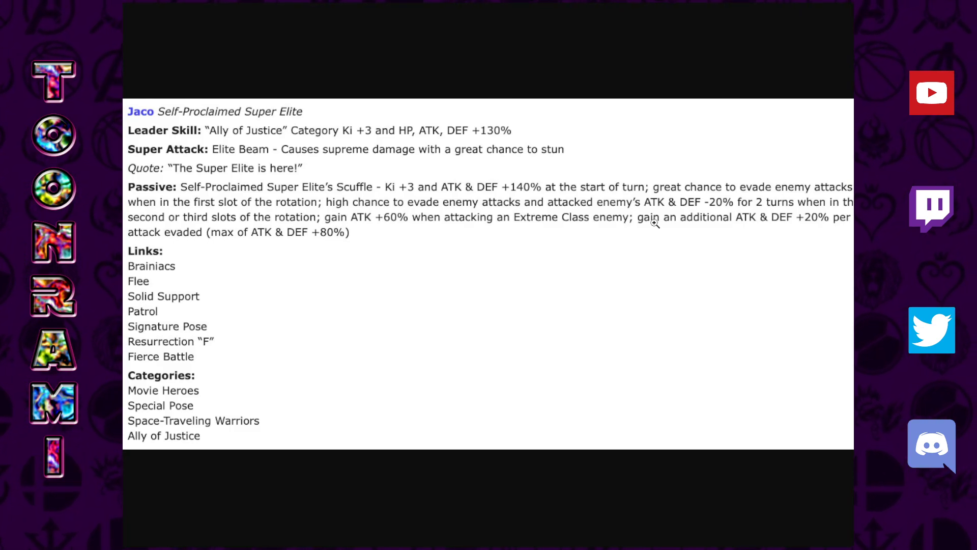
mouse_move(288, 250)
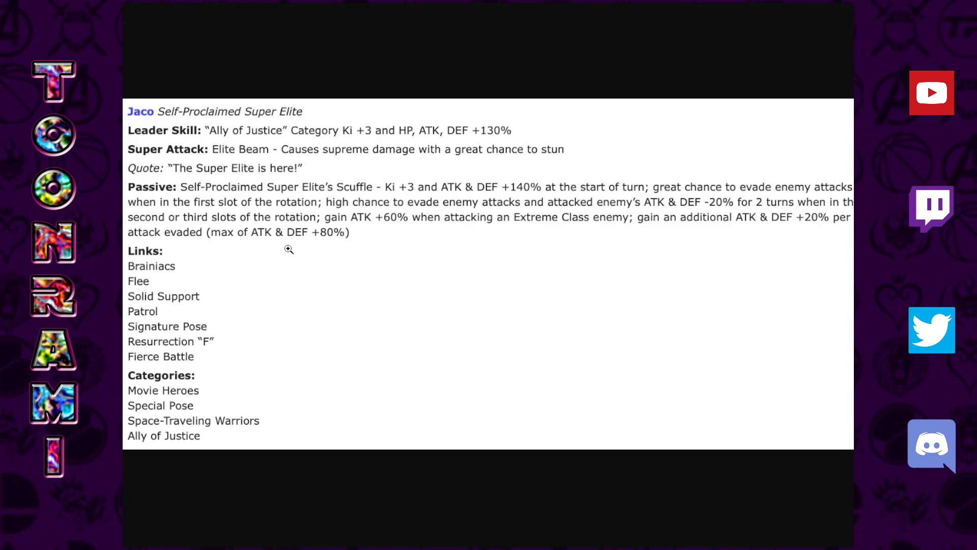
mouse_move(315, 252)
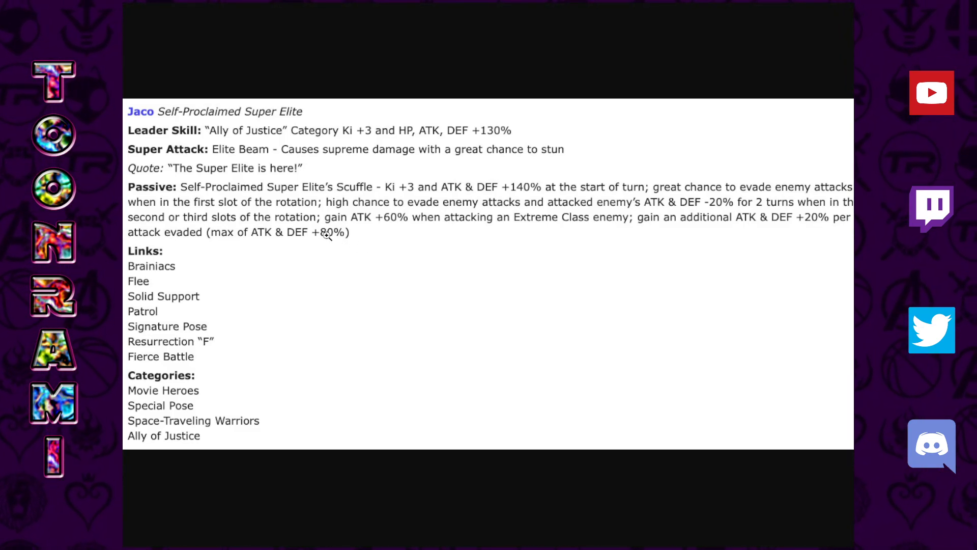
mouse_move(540, 184)
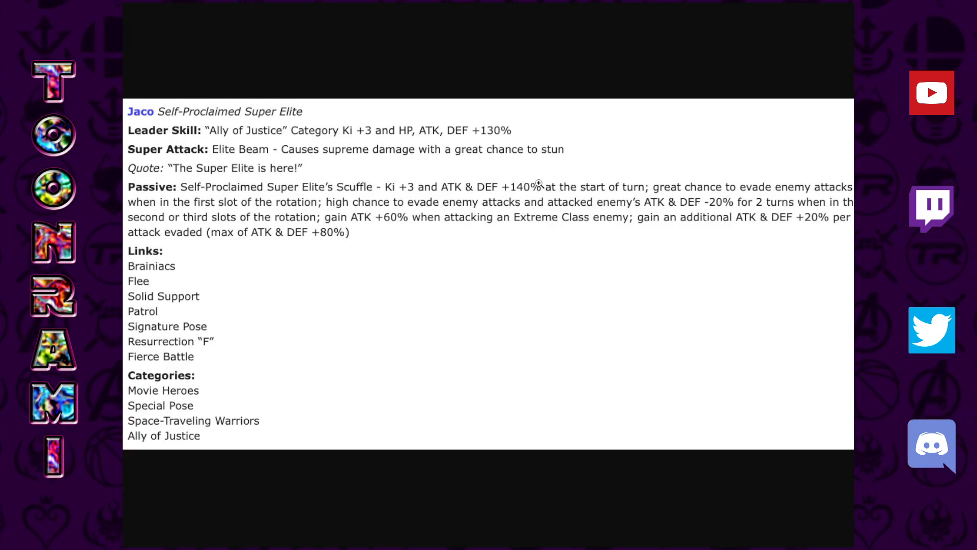
mouse_move(386, 198)
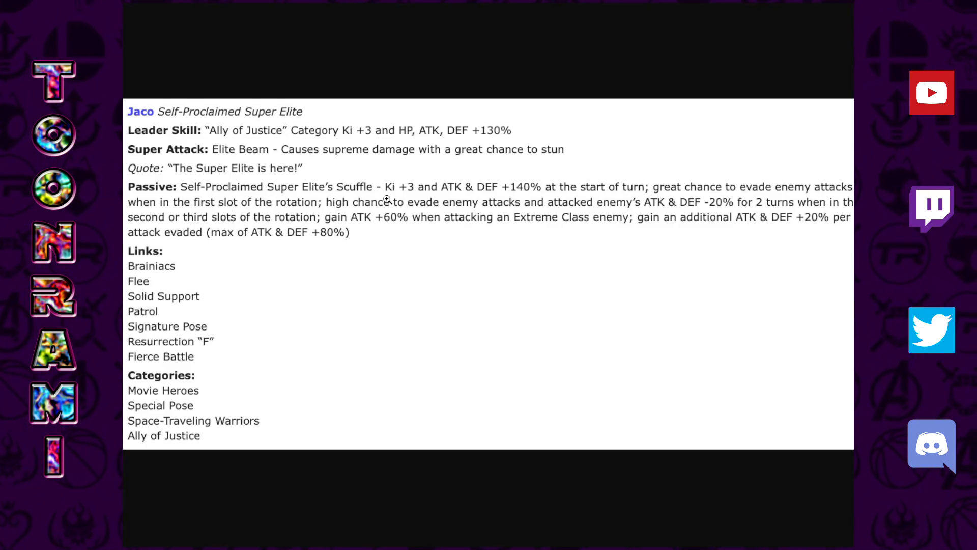
mouse_move(206, 191)
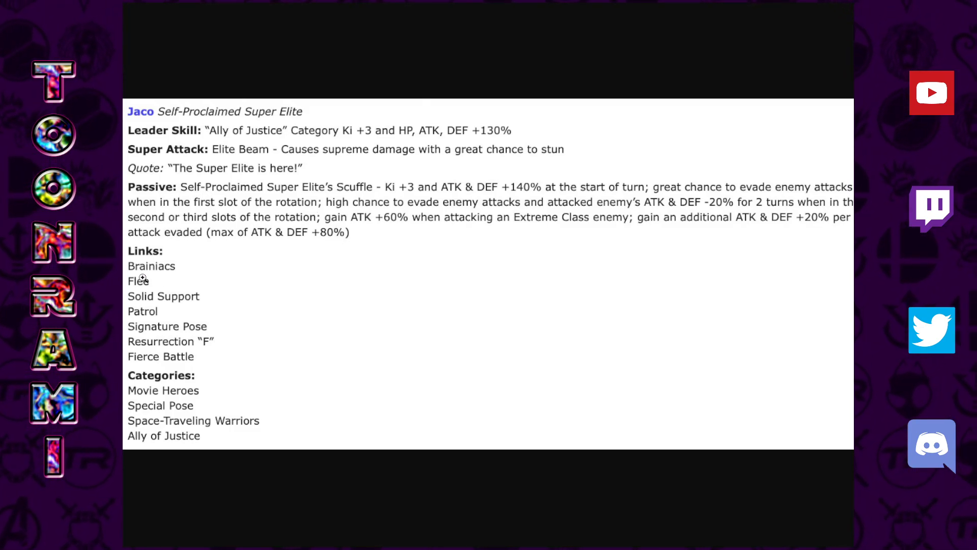
mouse_move(148, 319)
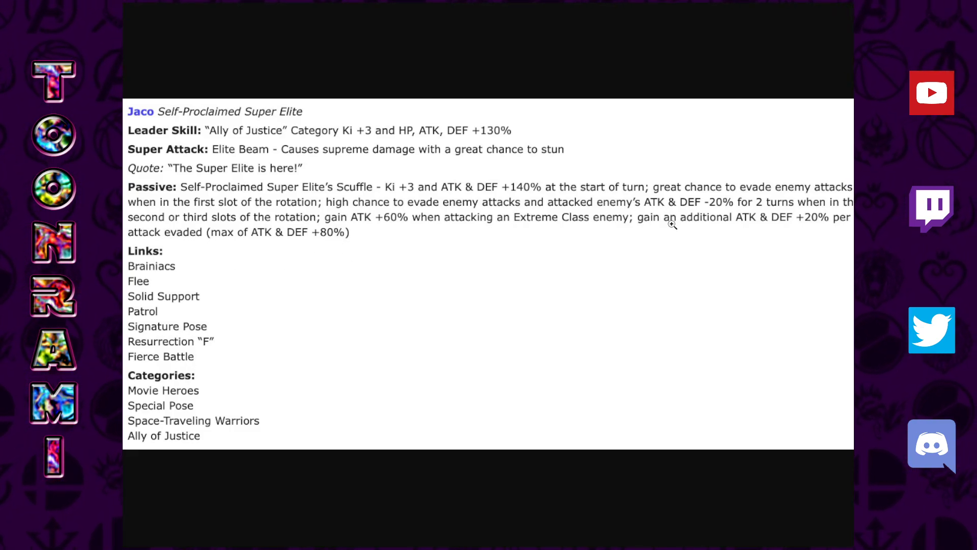
mouse_move(522, 158)
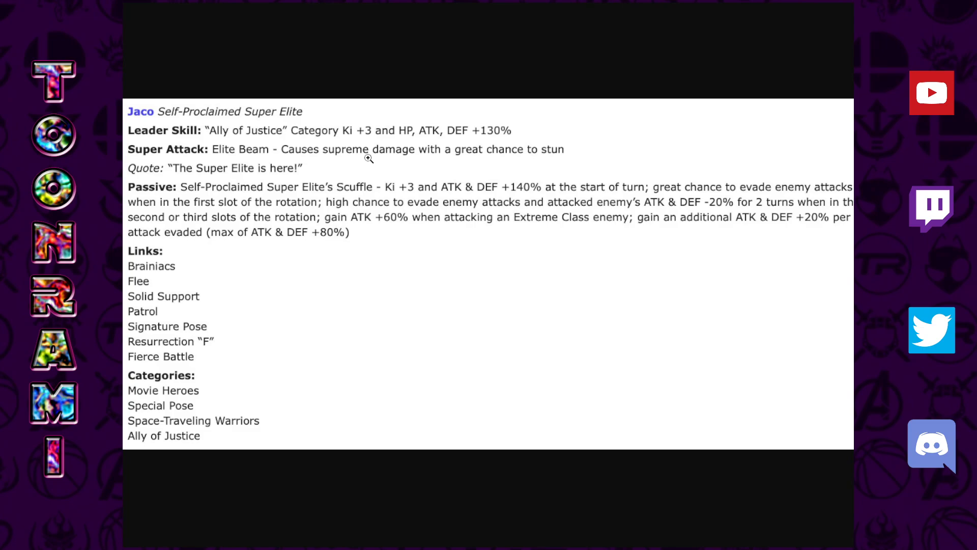
mouse_move(385, 147)
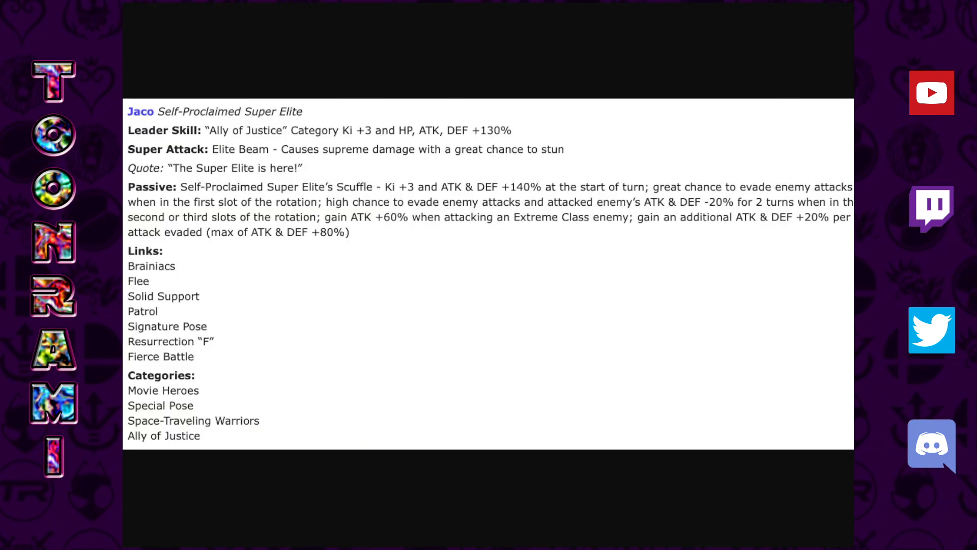
Scroll further down the SSGSS Goku/Vegeta entry to the voice lines and Vegeta's passive.
scroll(down, 3)
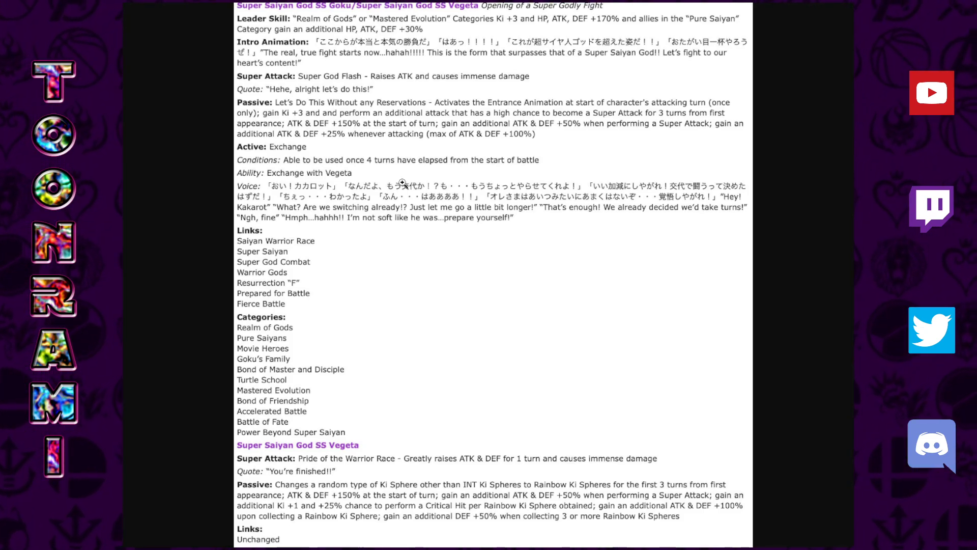
mouse_move(298, 266)
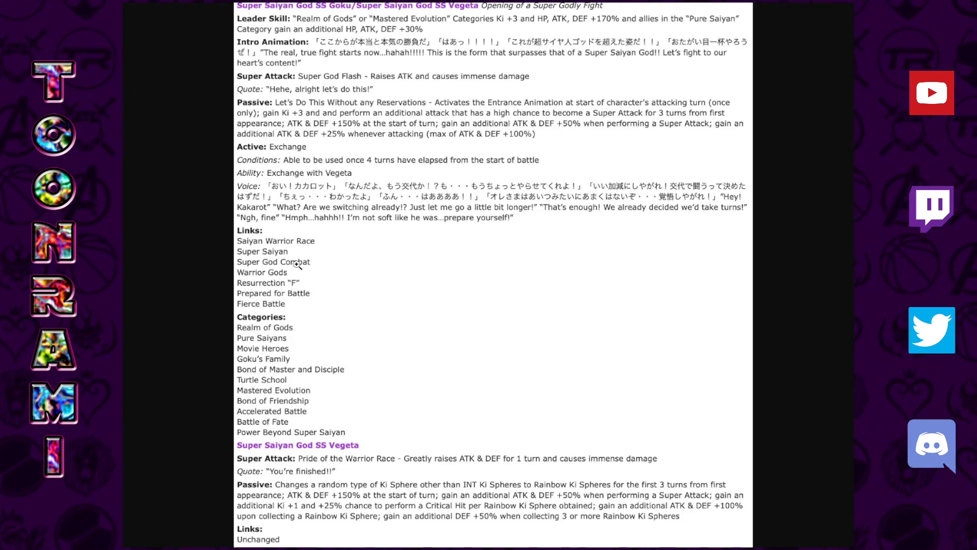
mouse_move(486, 68)
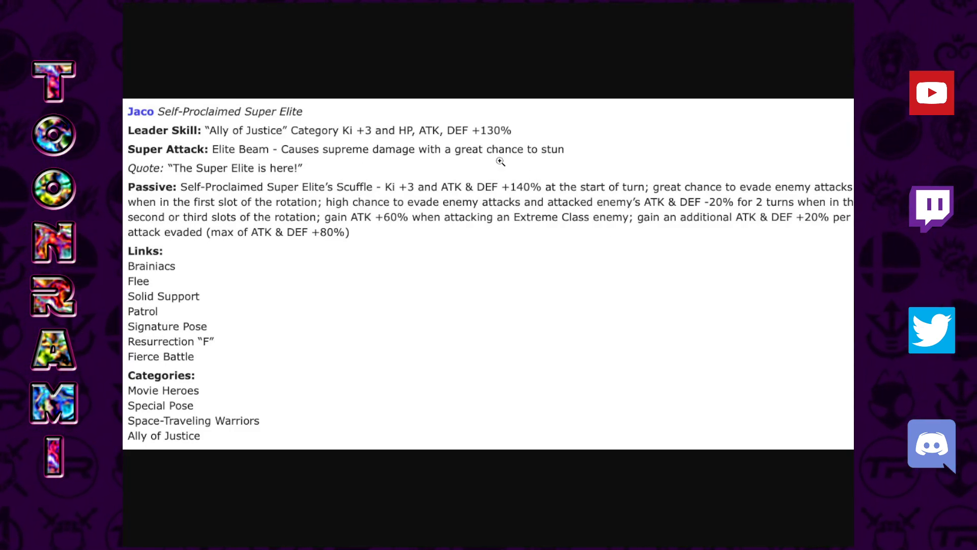
mouse_move(165, 190)
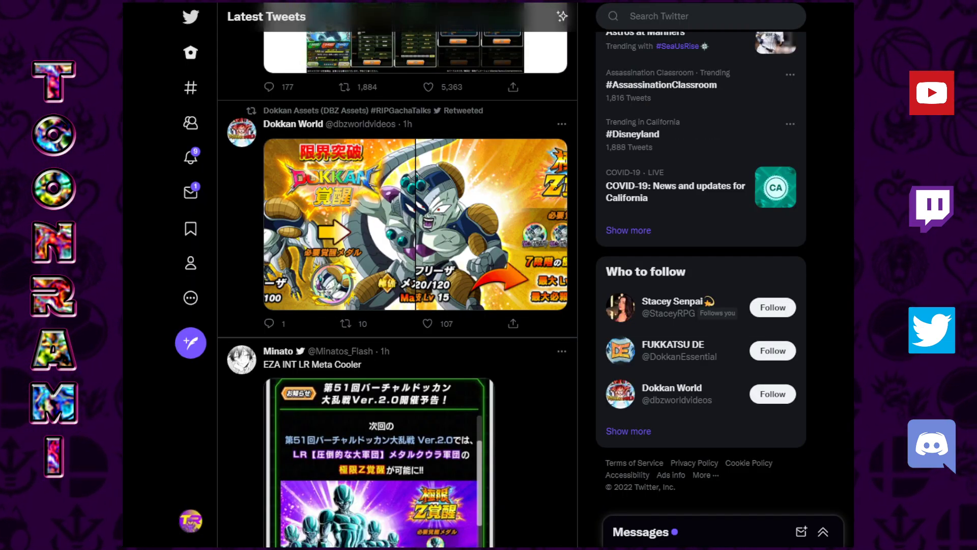
click(402, 461)
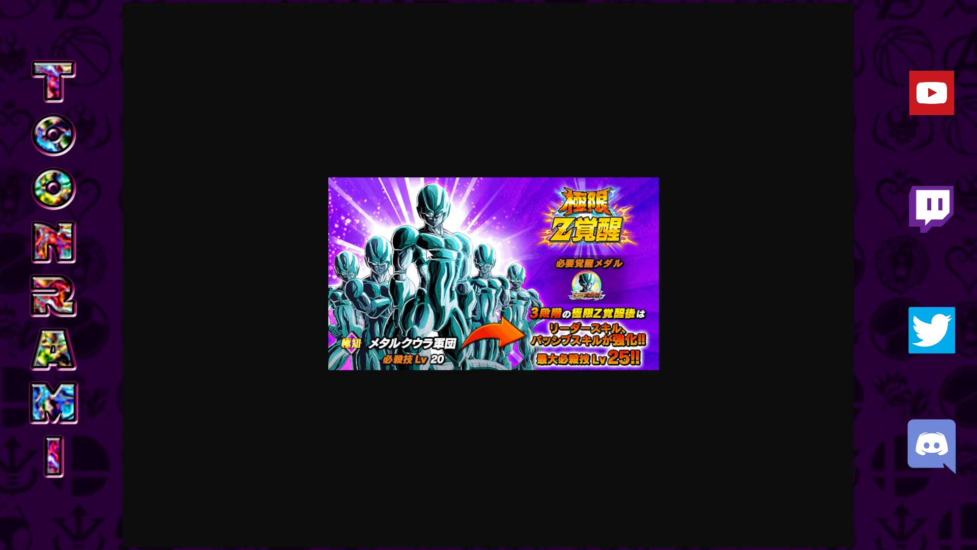
mouse_move(651, 320)
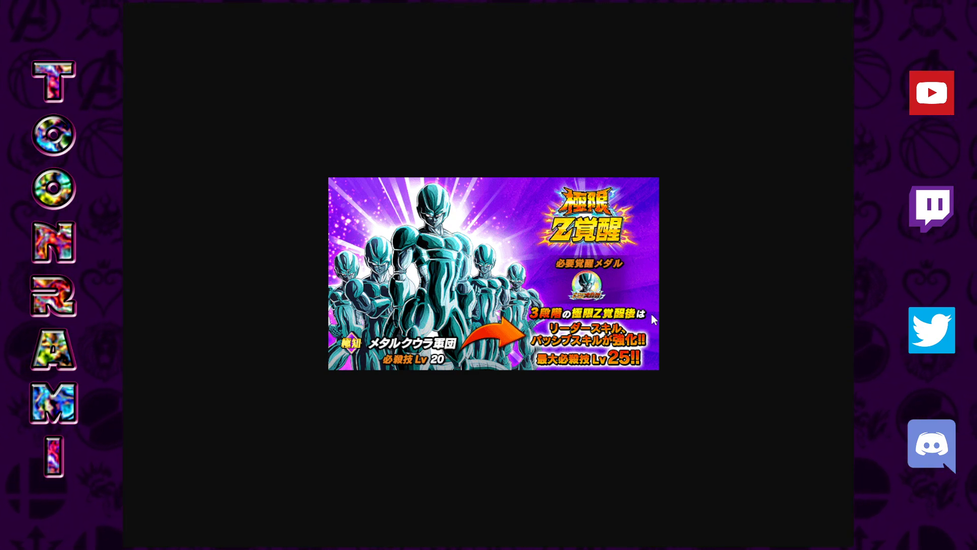
mouse_move(680, 317)
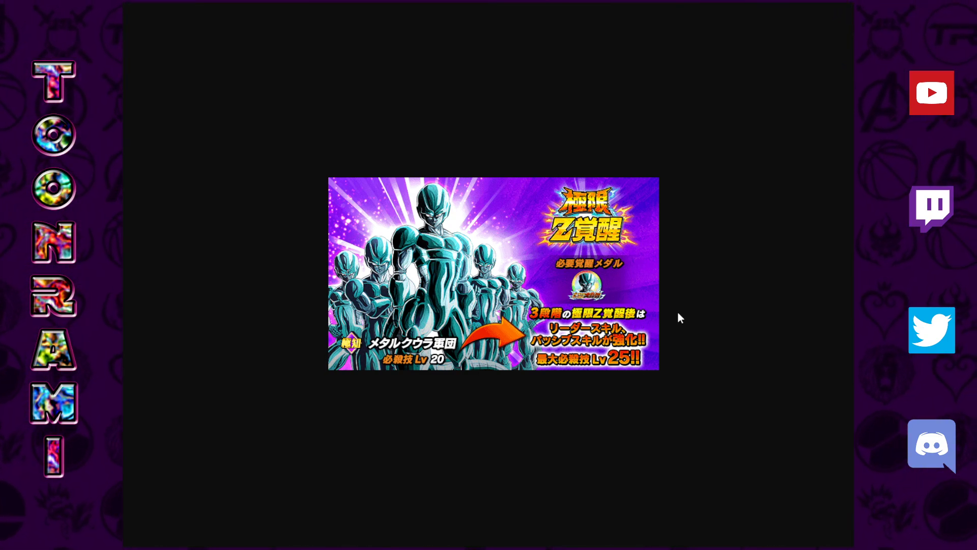
mouse_move(547, 356)
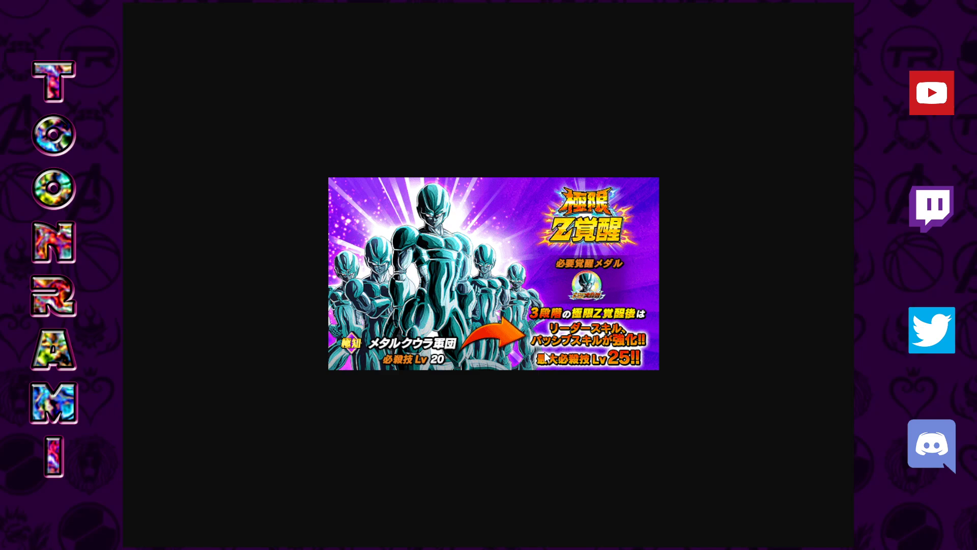
mouse_move(675, 297)
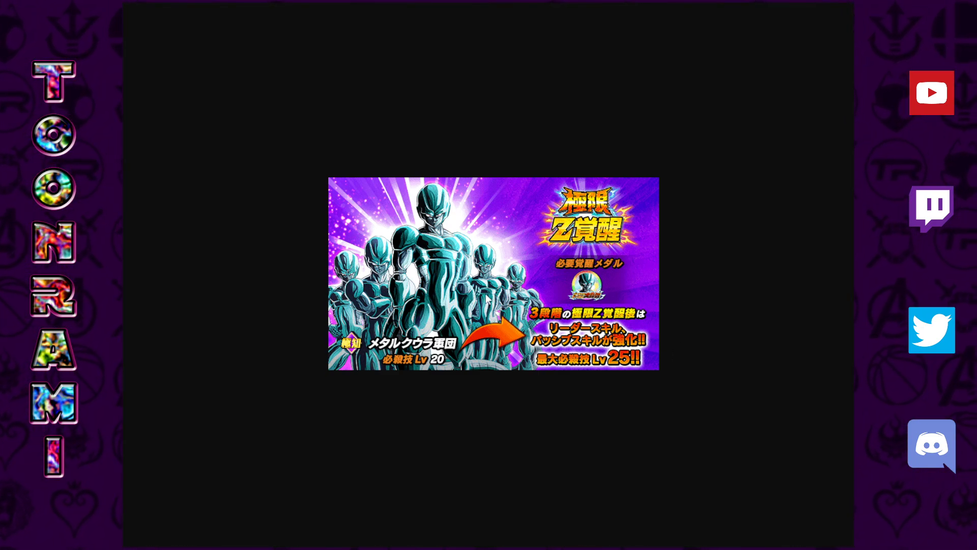
mouse_move(487, 299)
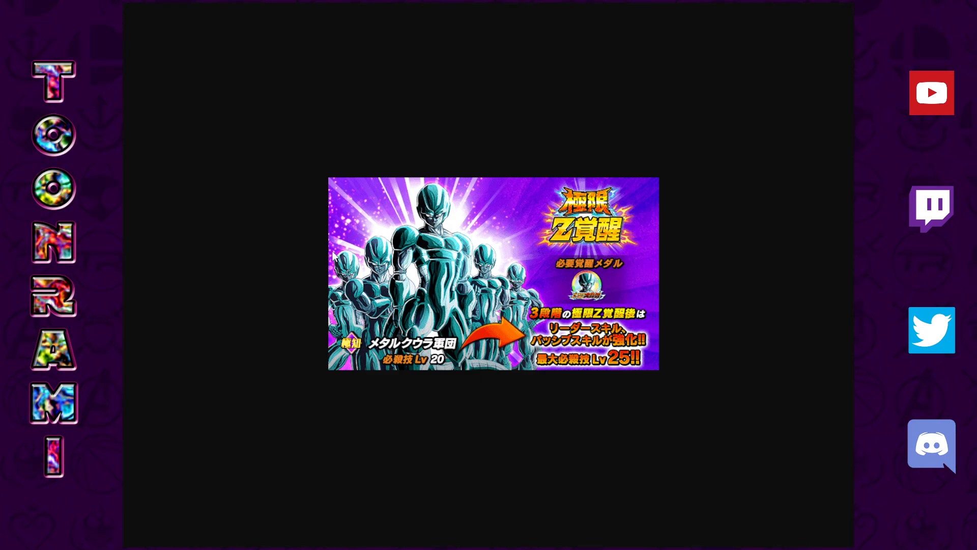
mouse_move(394, 379)
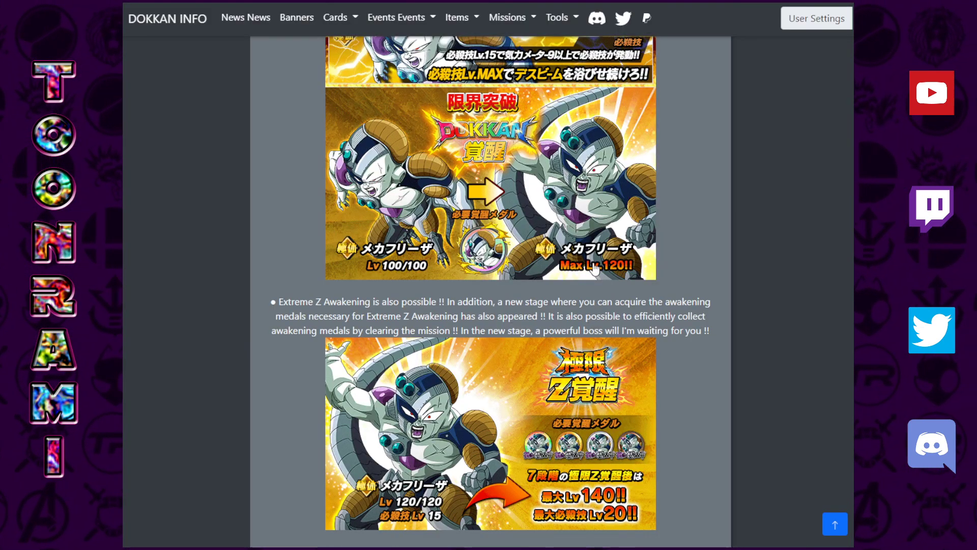
Scroll up and down through the Mecha Frieza event renewal notice.
scroll(up, 3)
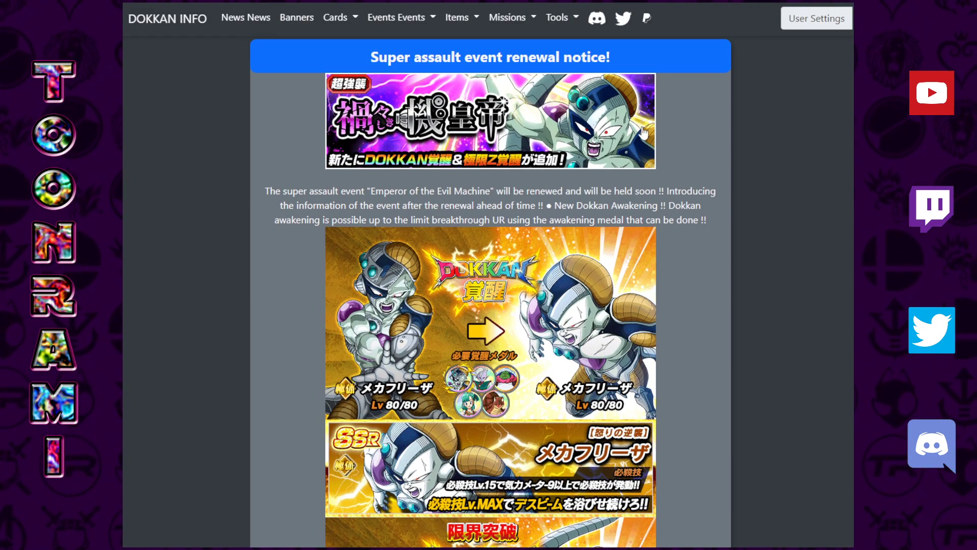
mouse_move(589, 160)
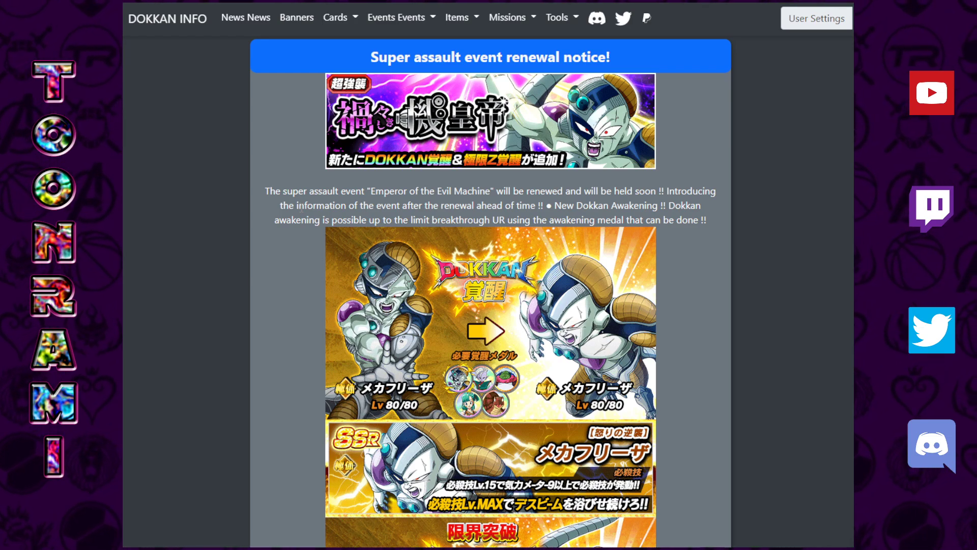
scroll(down, 3)
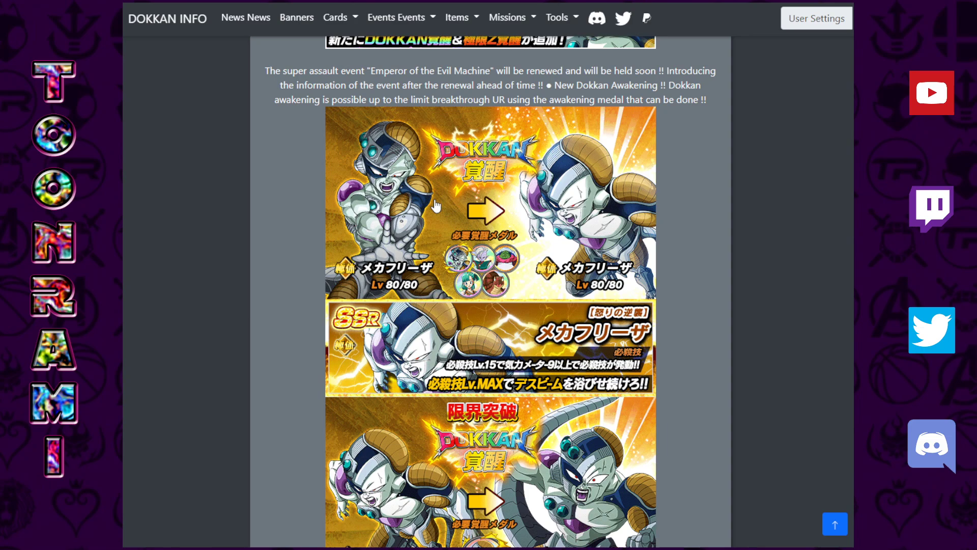
scroll(down, 3)
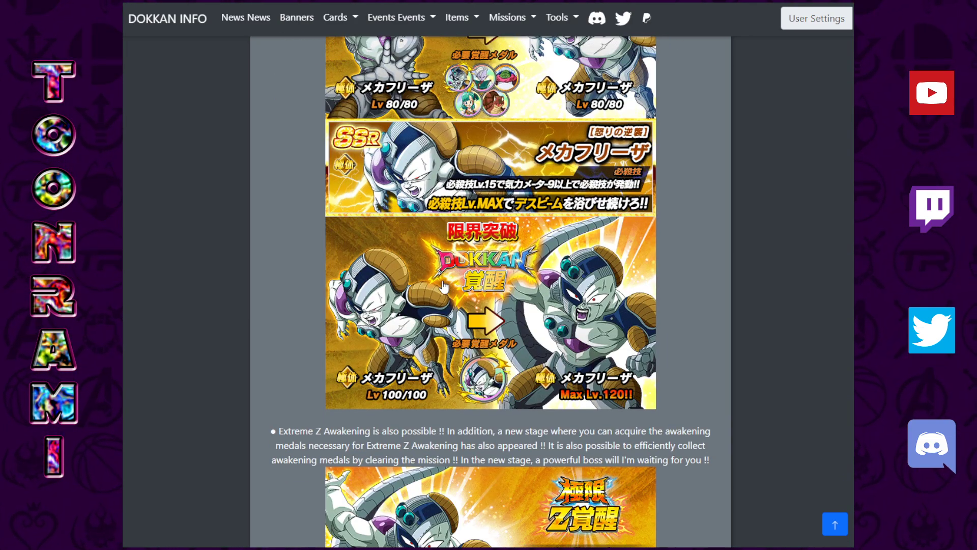
scroll(up, 3)
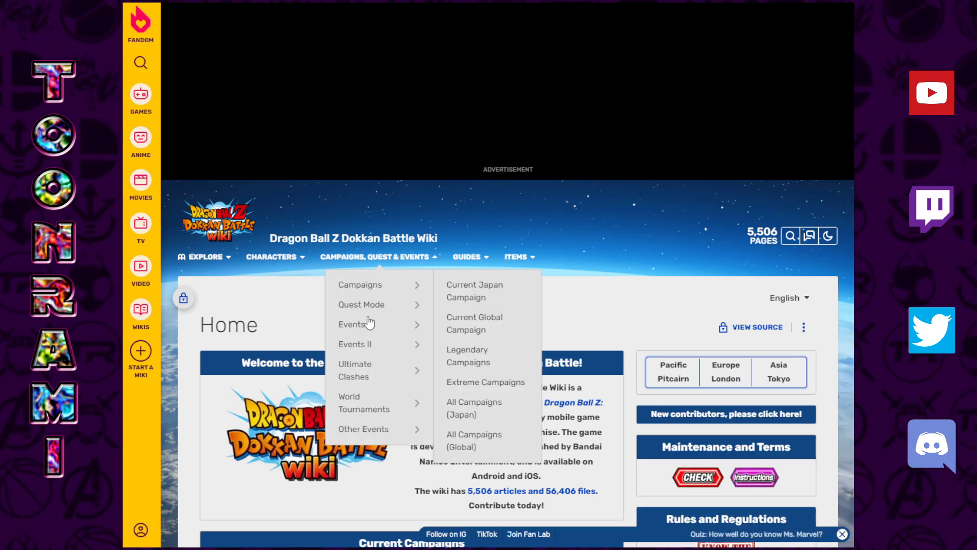
mouse_move(354, 343)
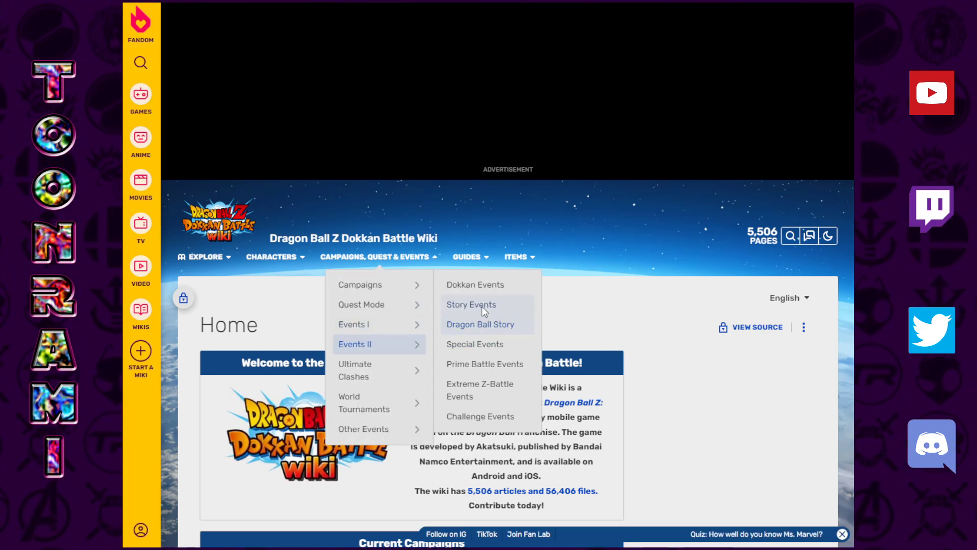
Navigate Story Events > Strike listings to the Vicious Mechanical Monarch event page.
click(470, 304)
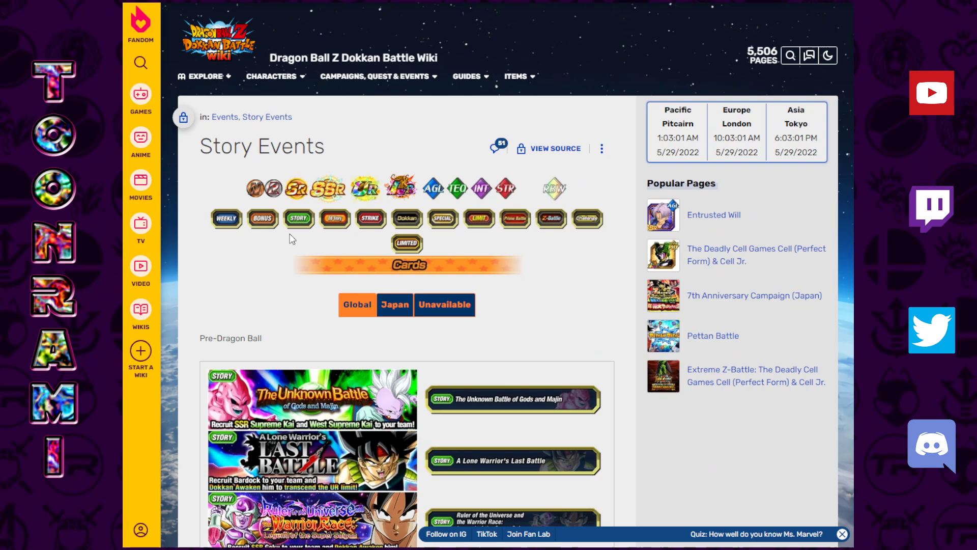
click(370, 217)
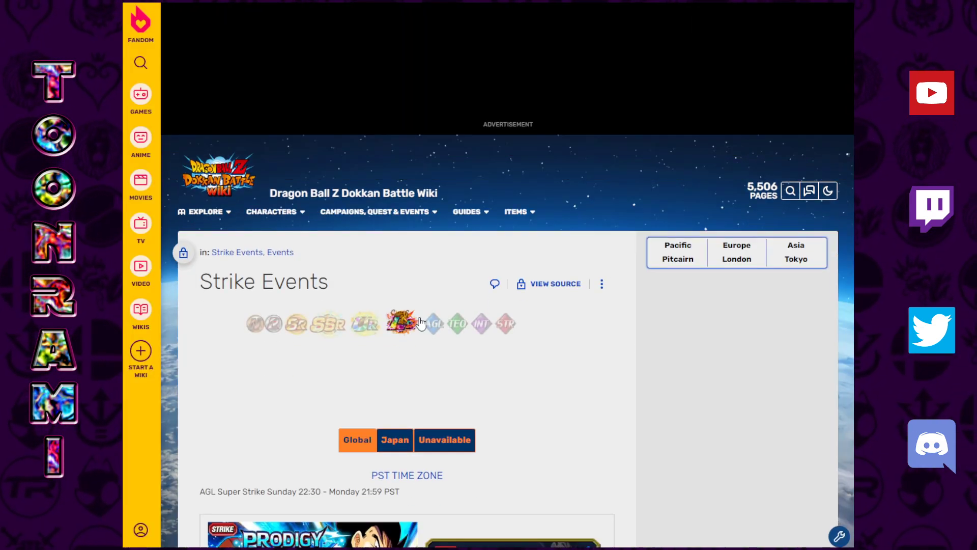
scroll(down, 3)
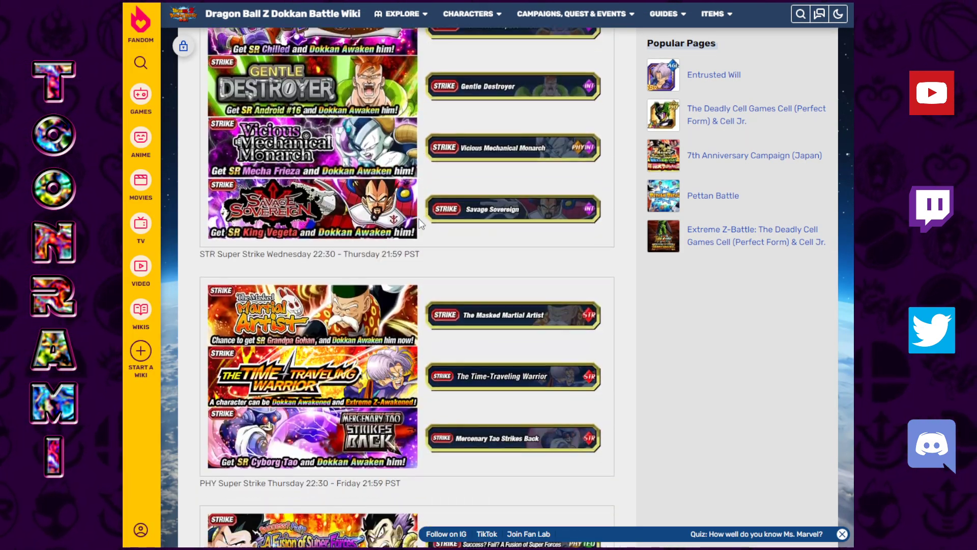
click(506, 148)
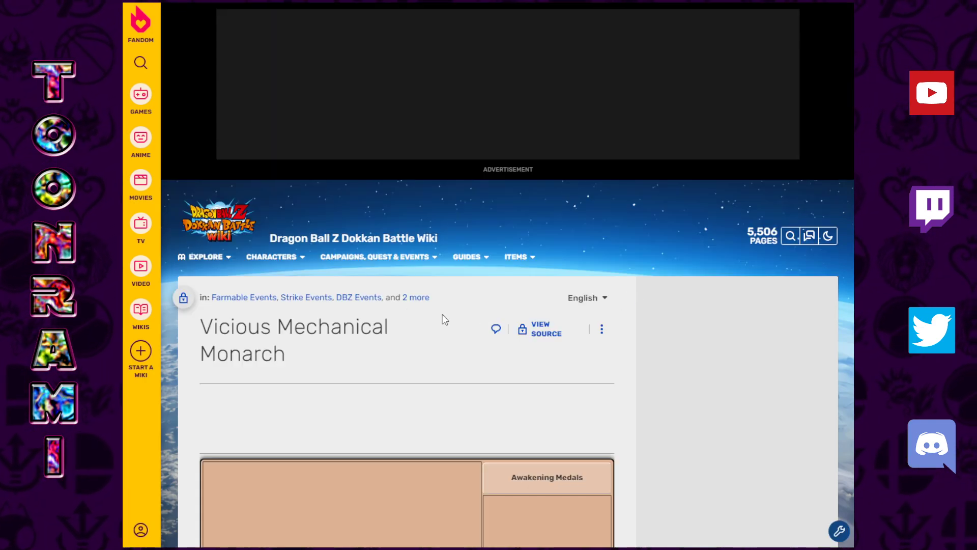
Scroll the event page down to the Reborn for Revenge Mecha Frieza card.
scroll(down, 3)
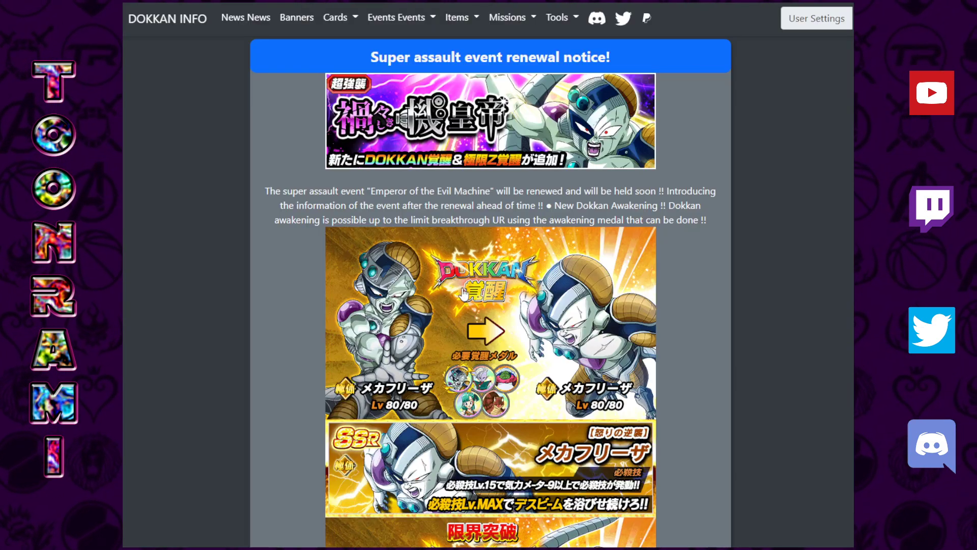
scroll(down, 3)
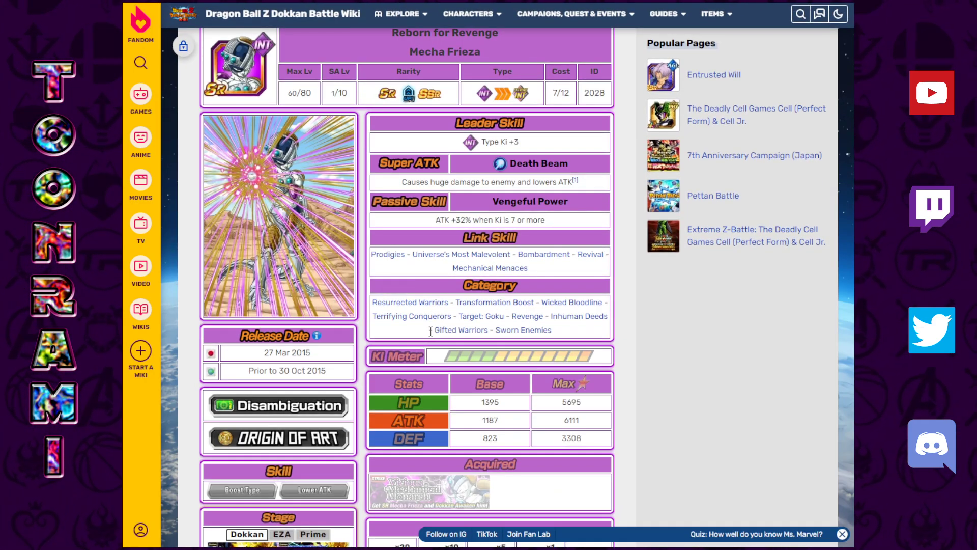
Scroll through Mecha Frieza's stats and awakening medals on the card page.
scroll(down, 3)
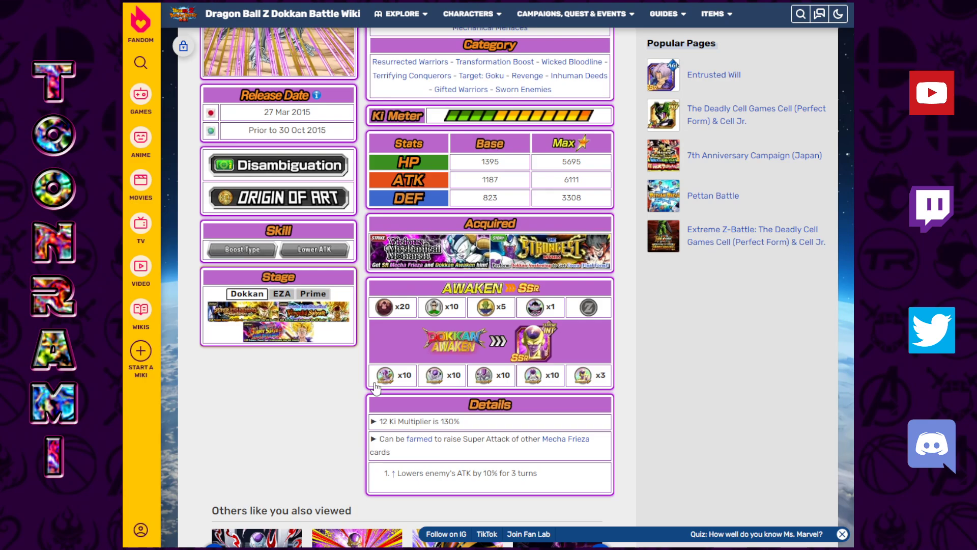
mouse_move(581, 381)
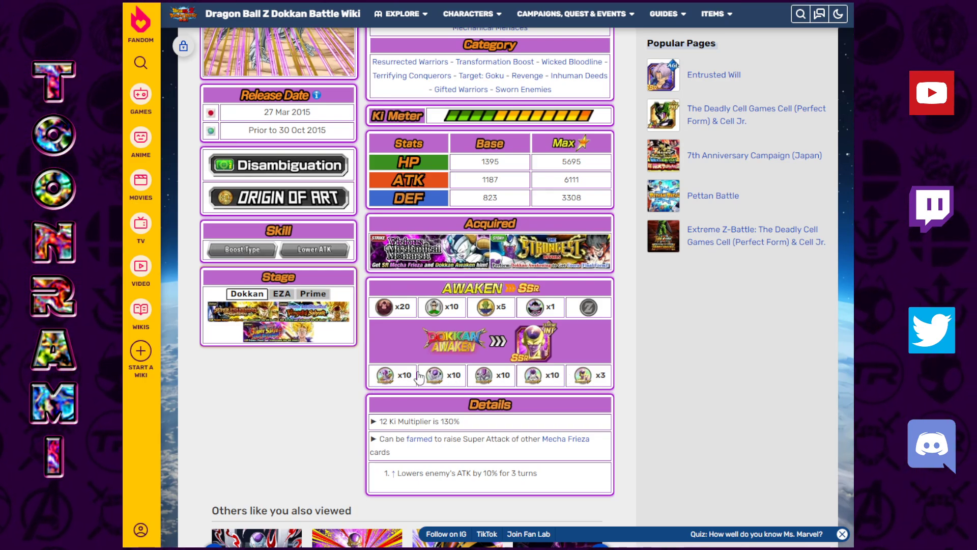
mouse_move(388, 350)
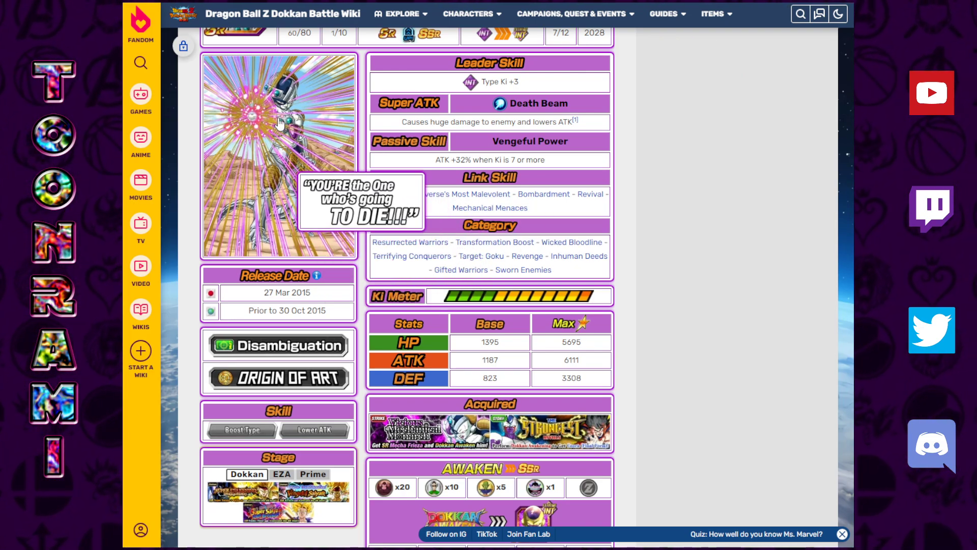
mouse_move(364, 170)
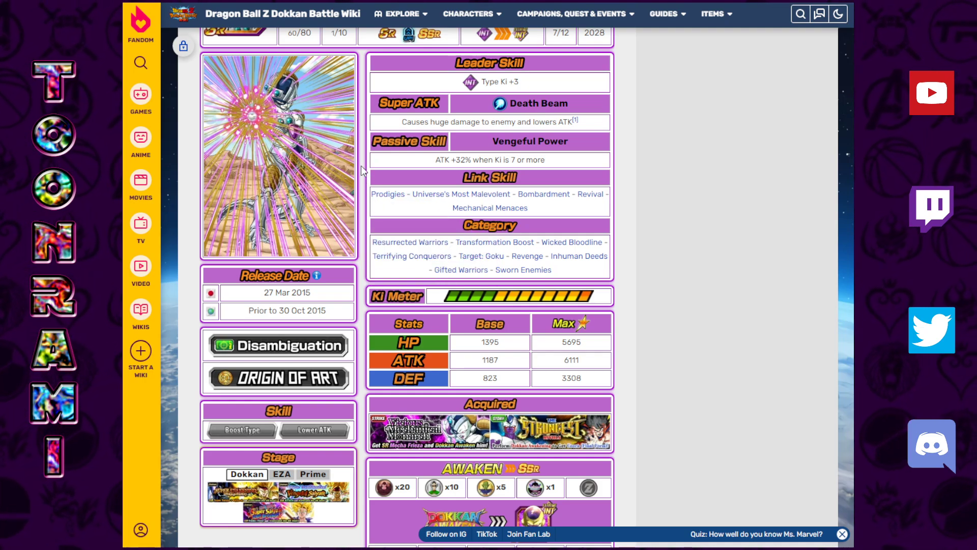
scroll(down, 3)
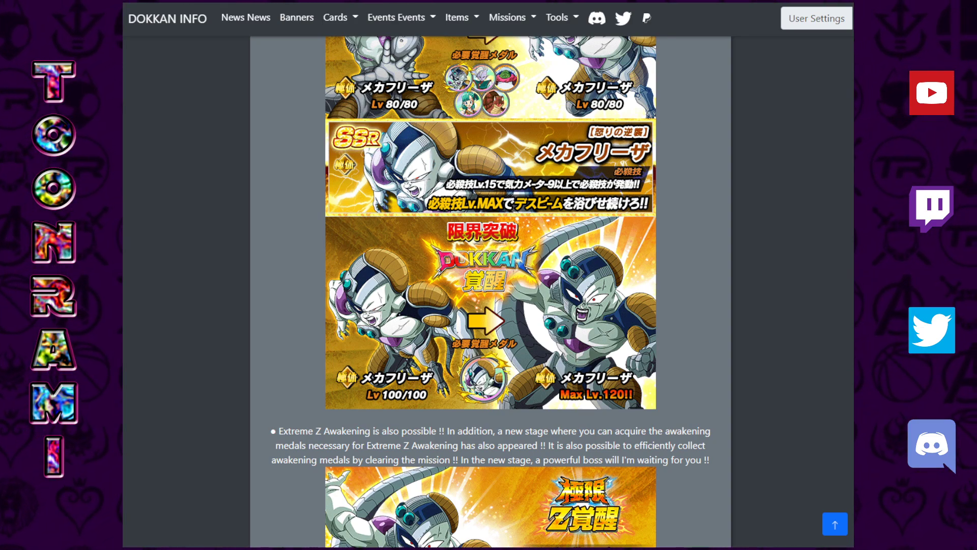
scroll(down, 3)
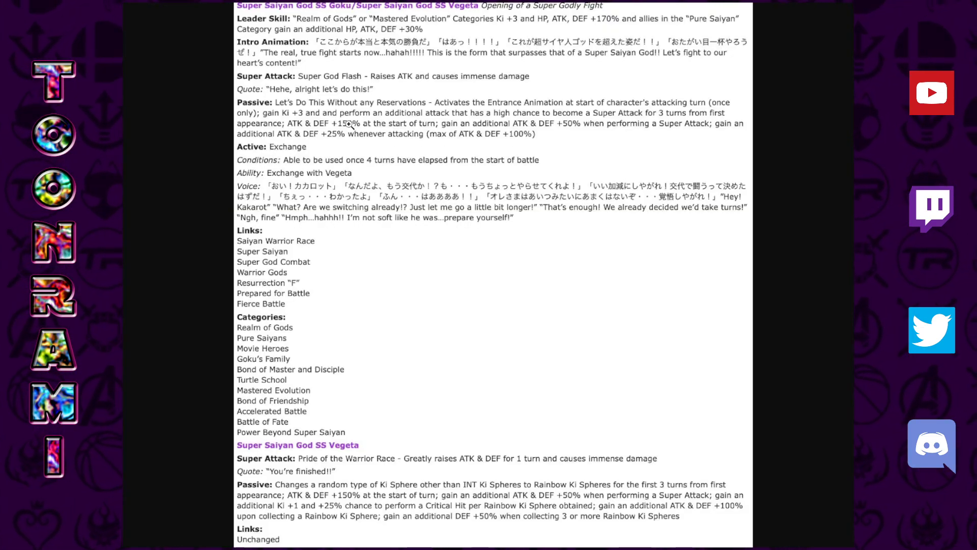